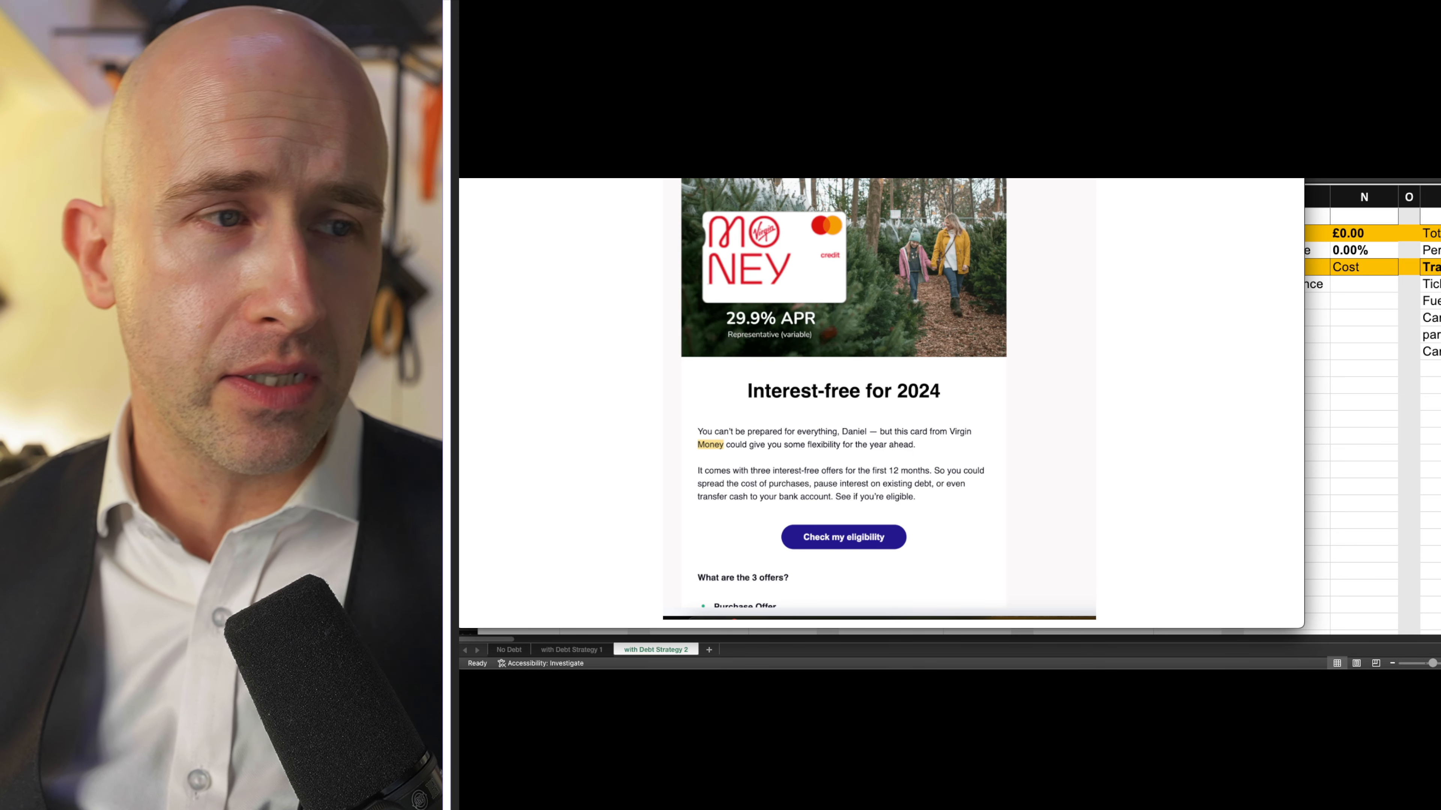
mouse_move(1121, 215)
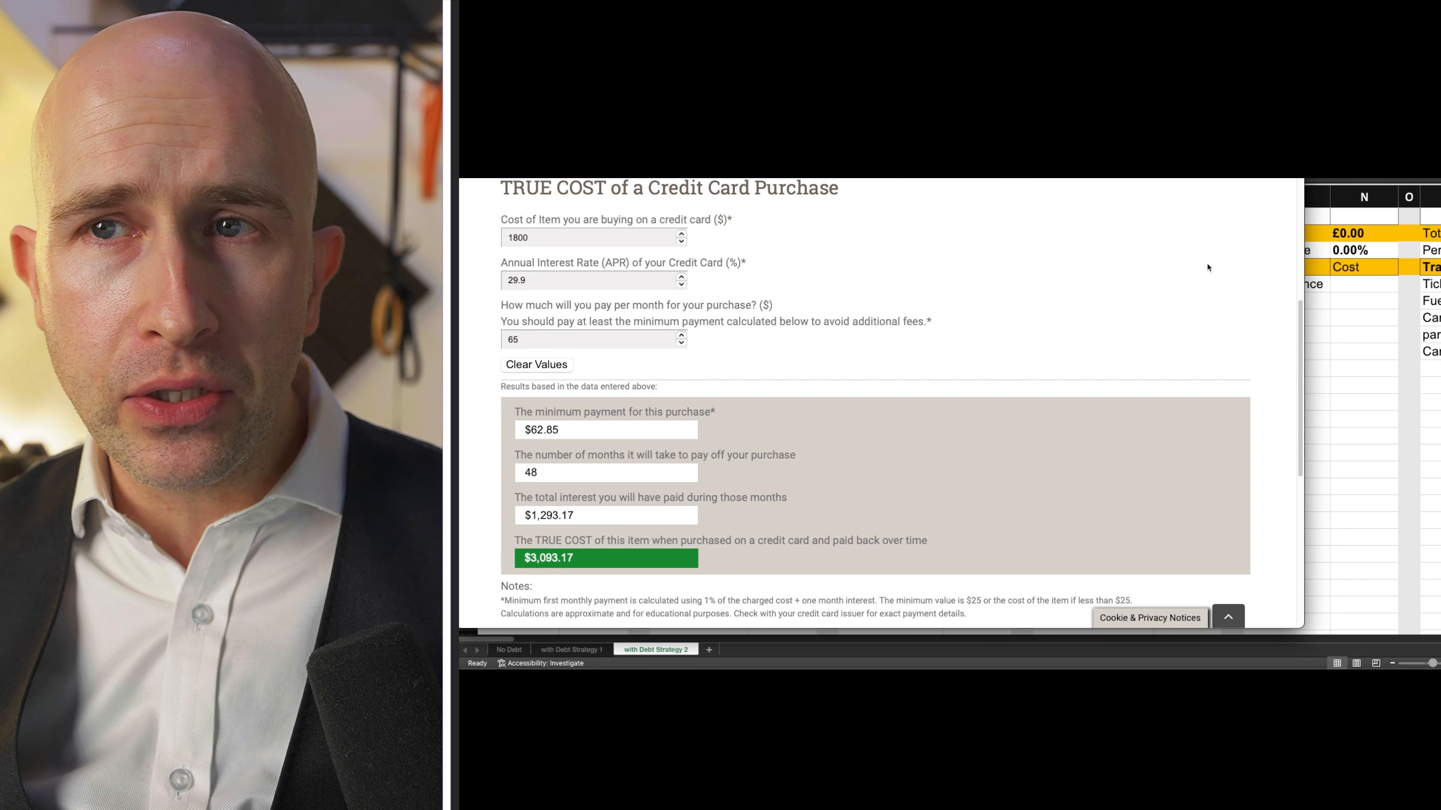
mouse_move(982, 352)
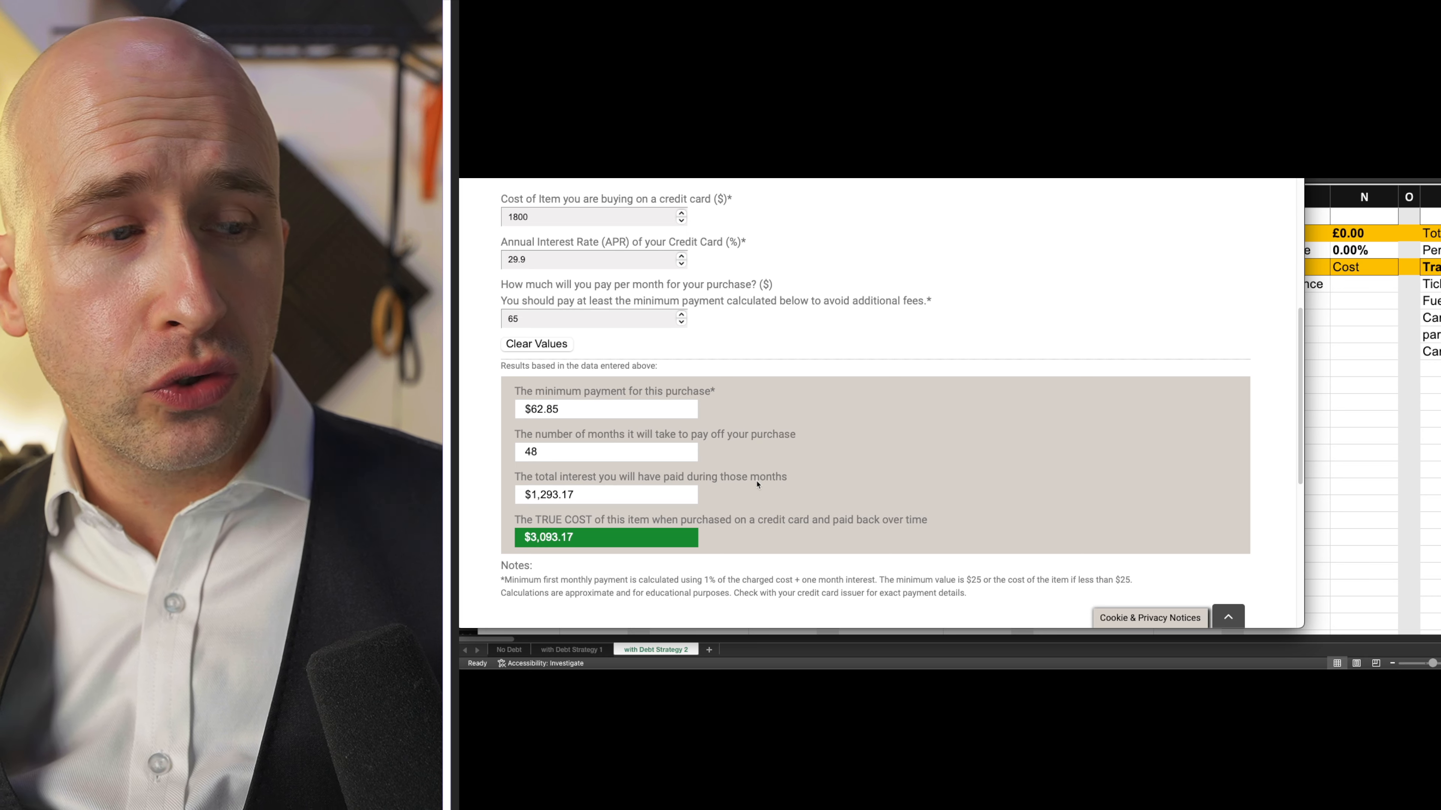
mouse_move(745, 534)
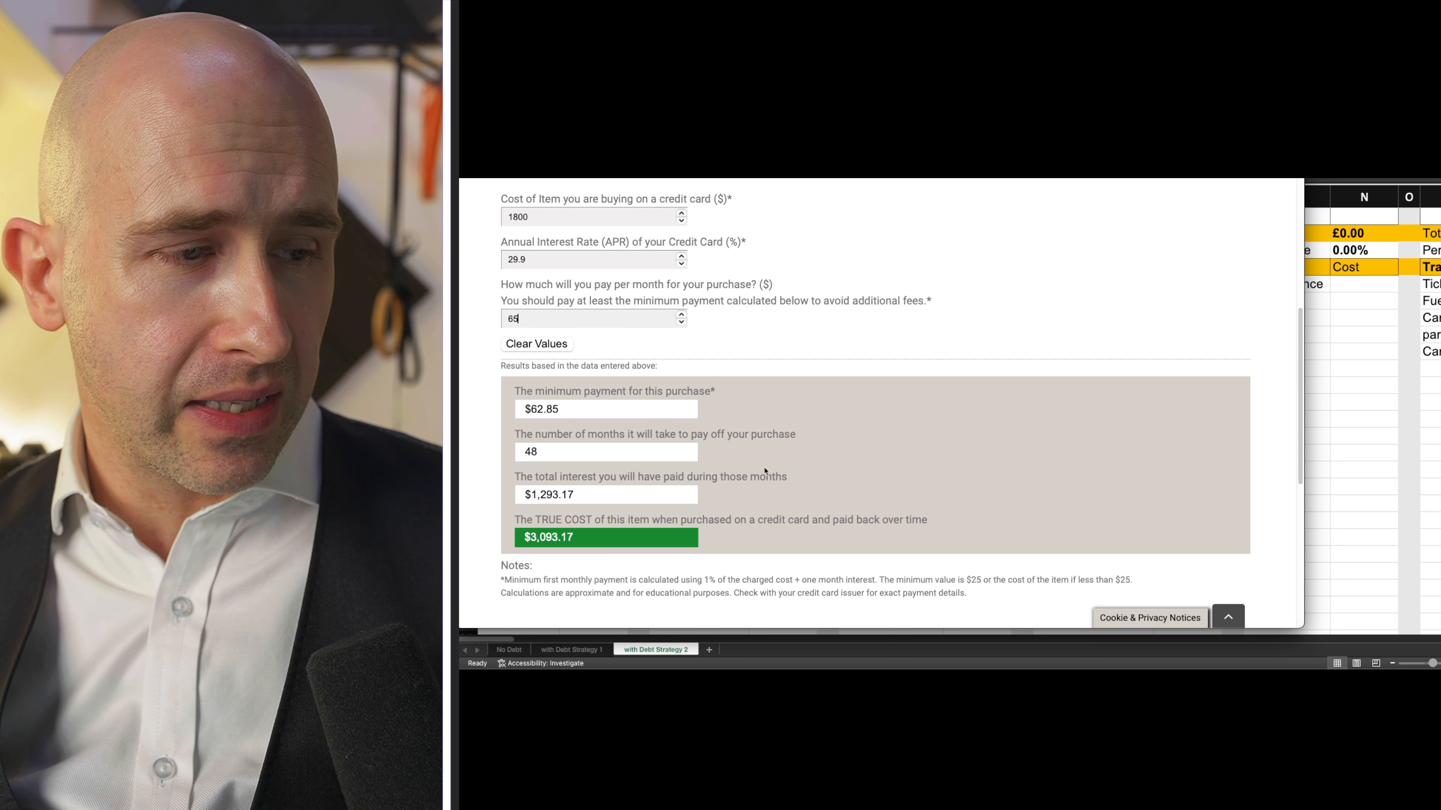
mouse_move(886, 331)
type("3500")
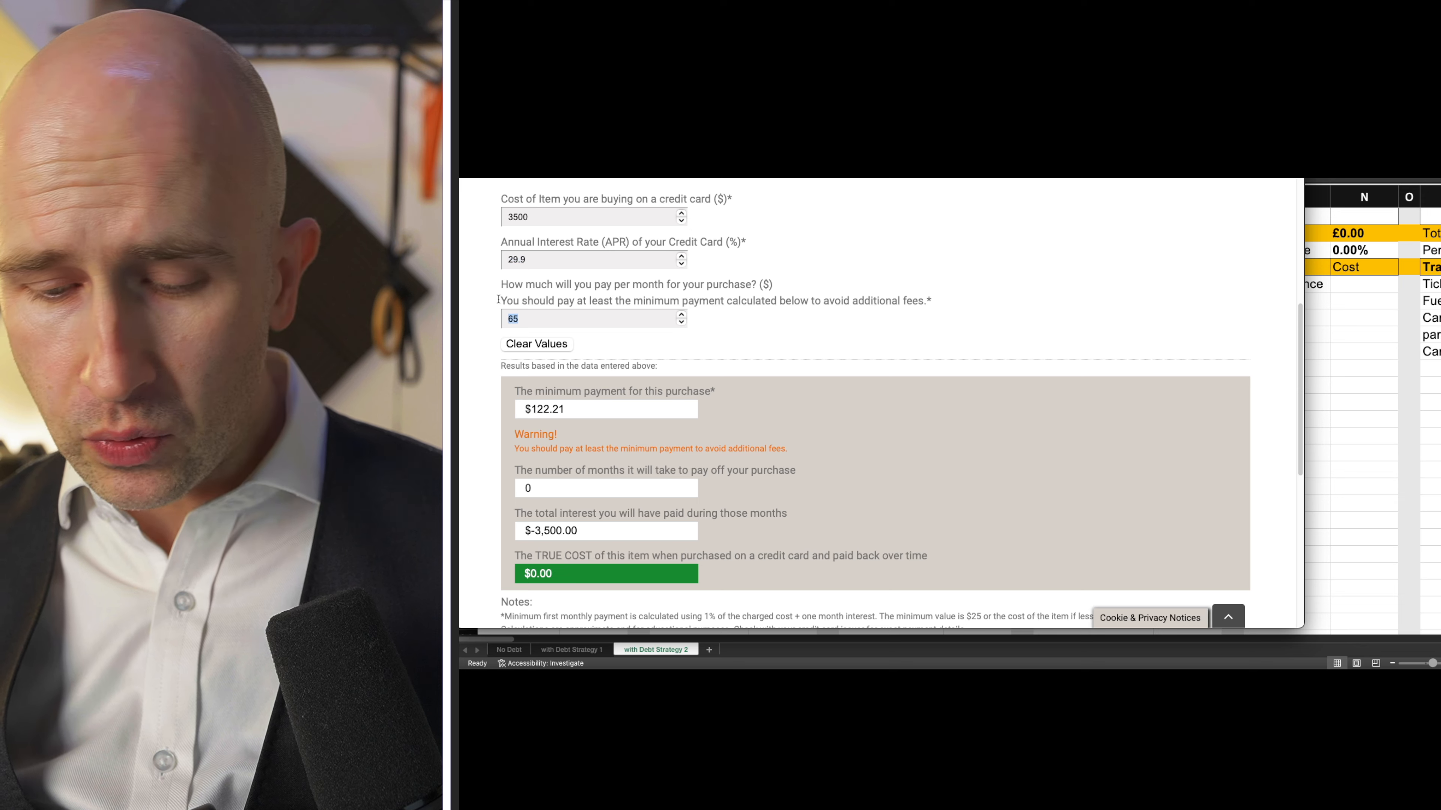
type("150")
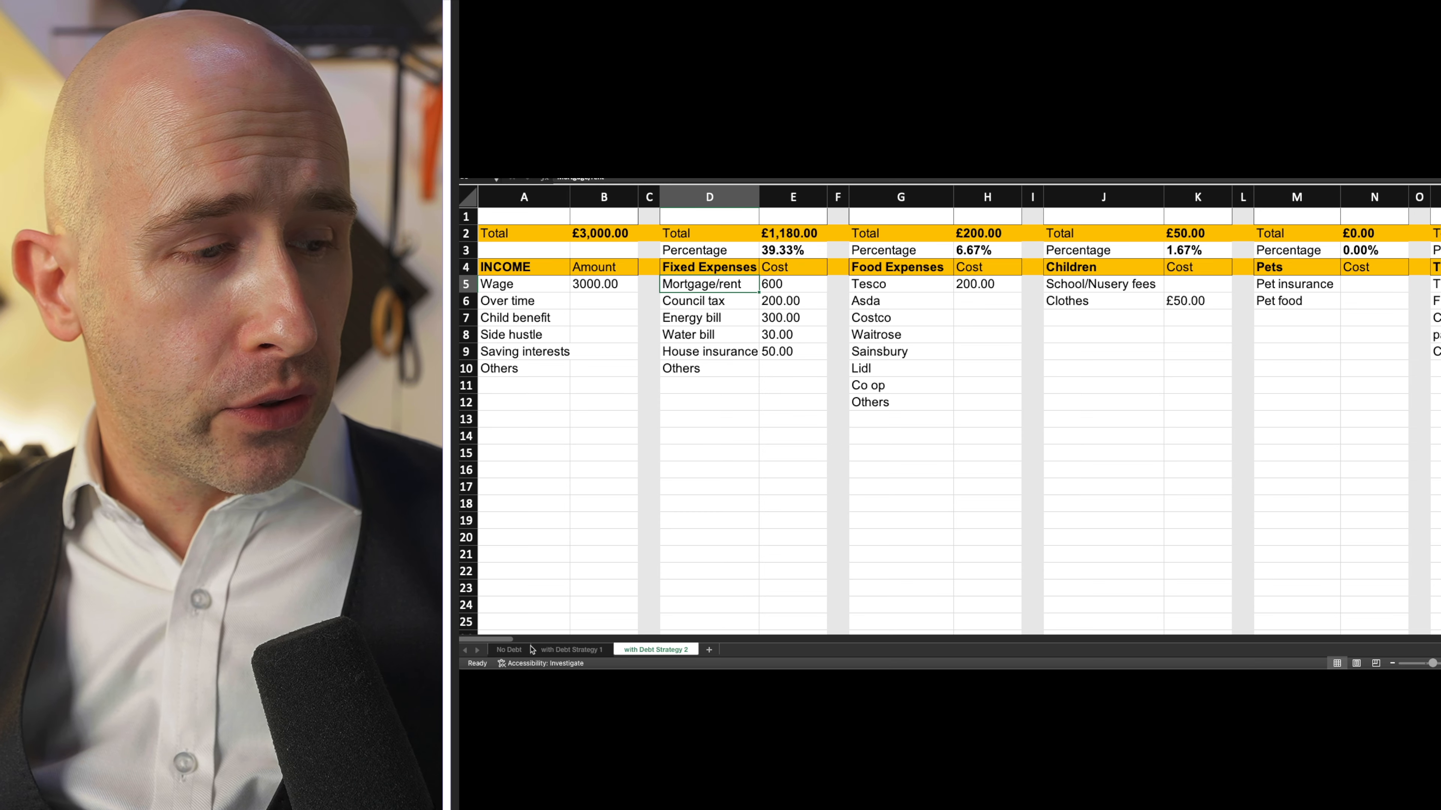
Go to the No Debt sheet and view the income entries: 3000 wages plus 150 side hustle, totalling £3,150
left_click(508, 650)
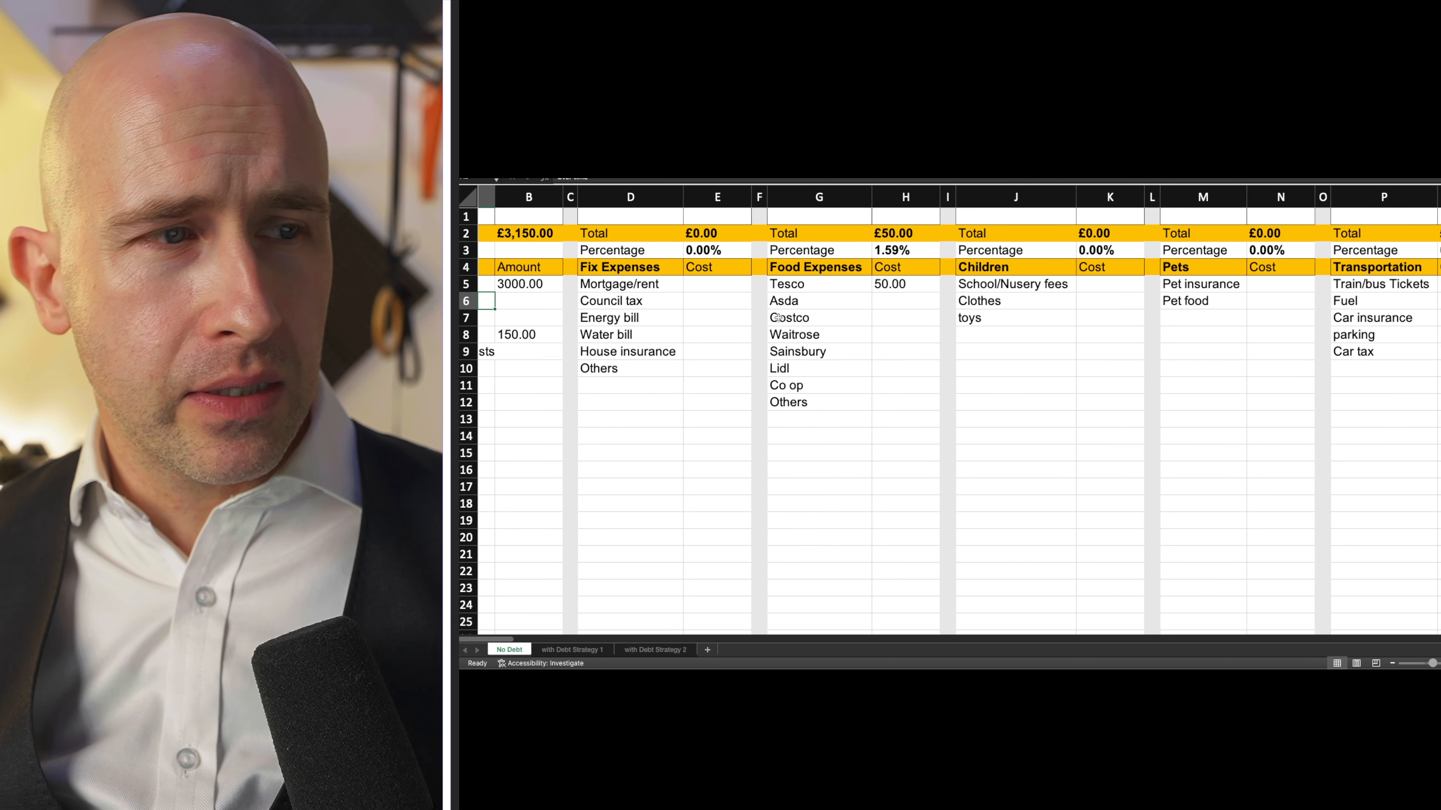
scroll("left", 3)
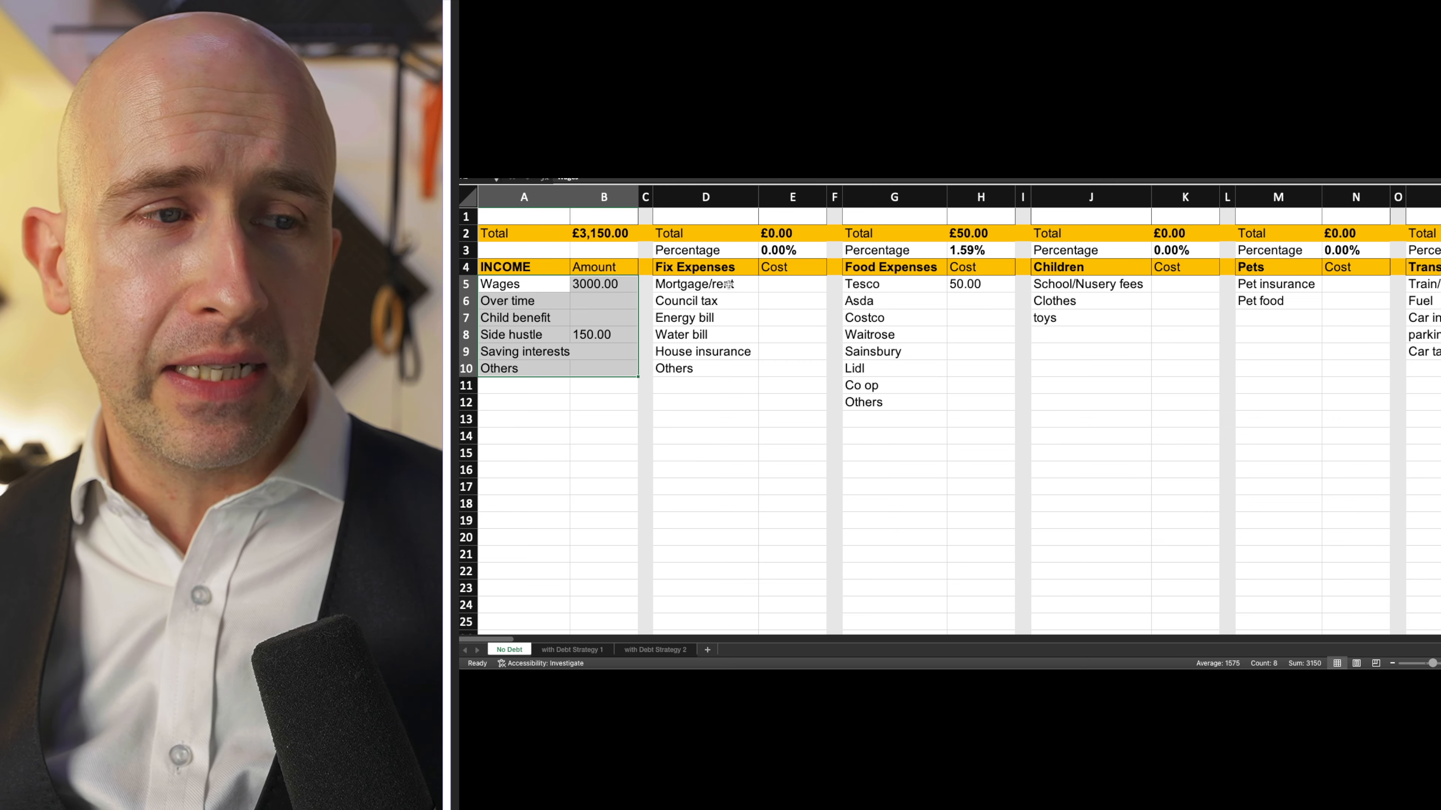
mouse_move(784, 295)
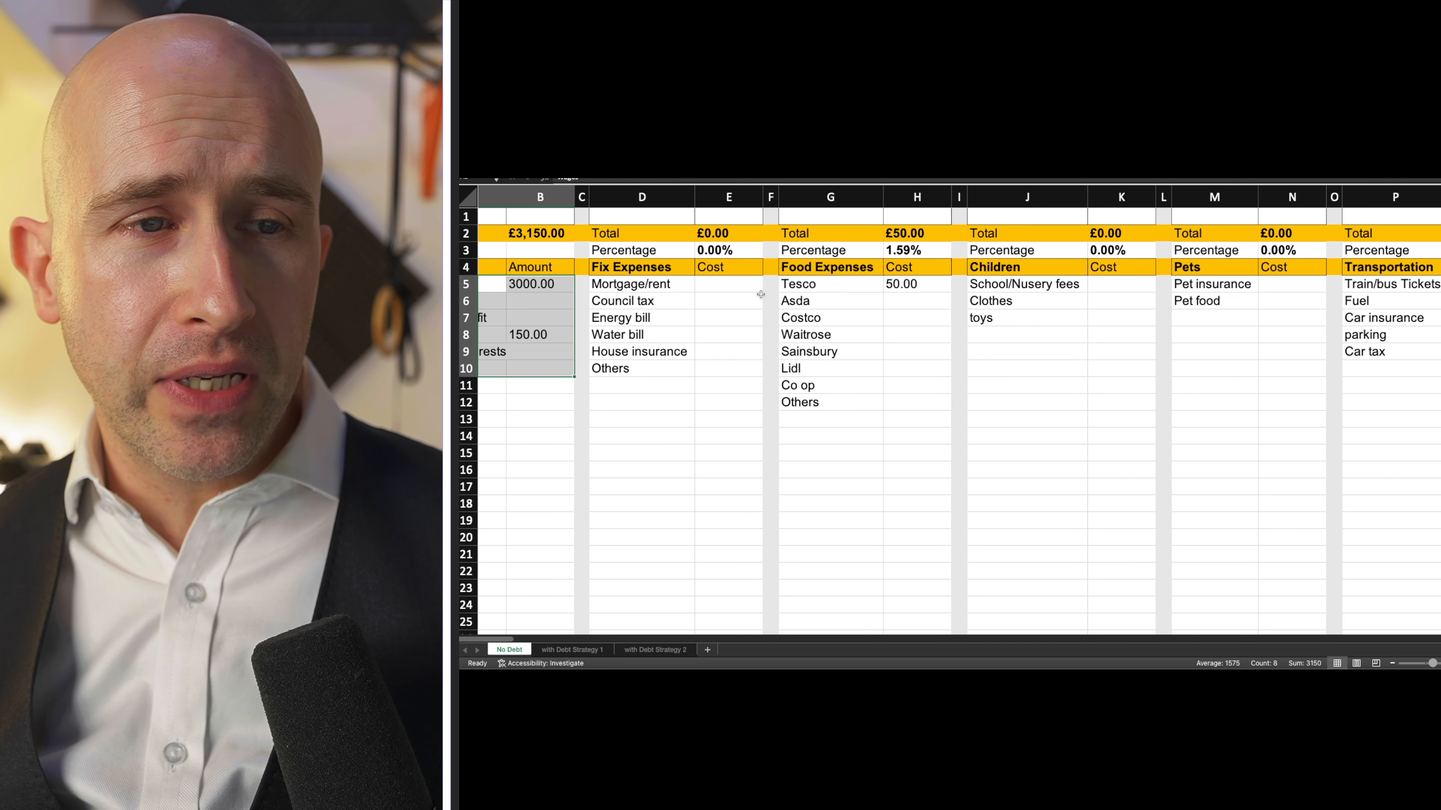
Scroll across the No Debt sheet to reach the Entertainment costs for Takeaway £300 and Restaurants £400
scroll("right", 3)
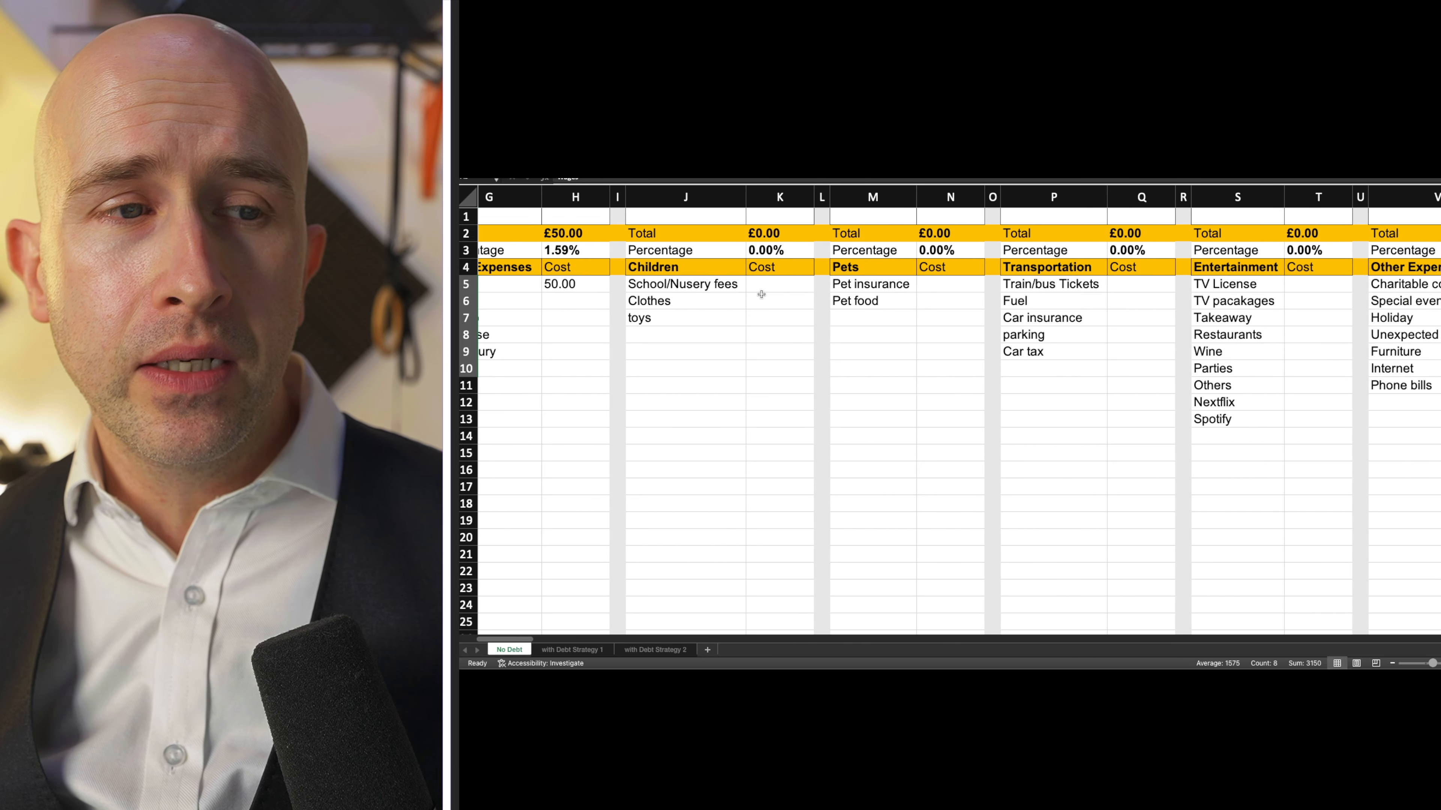
scroll("right", 3)
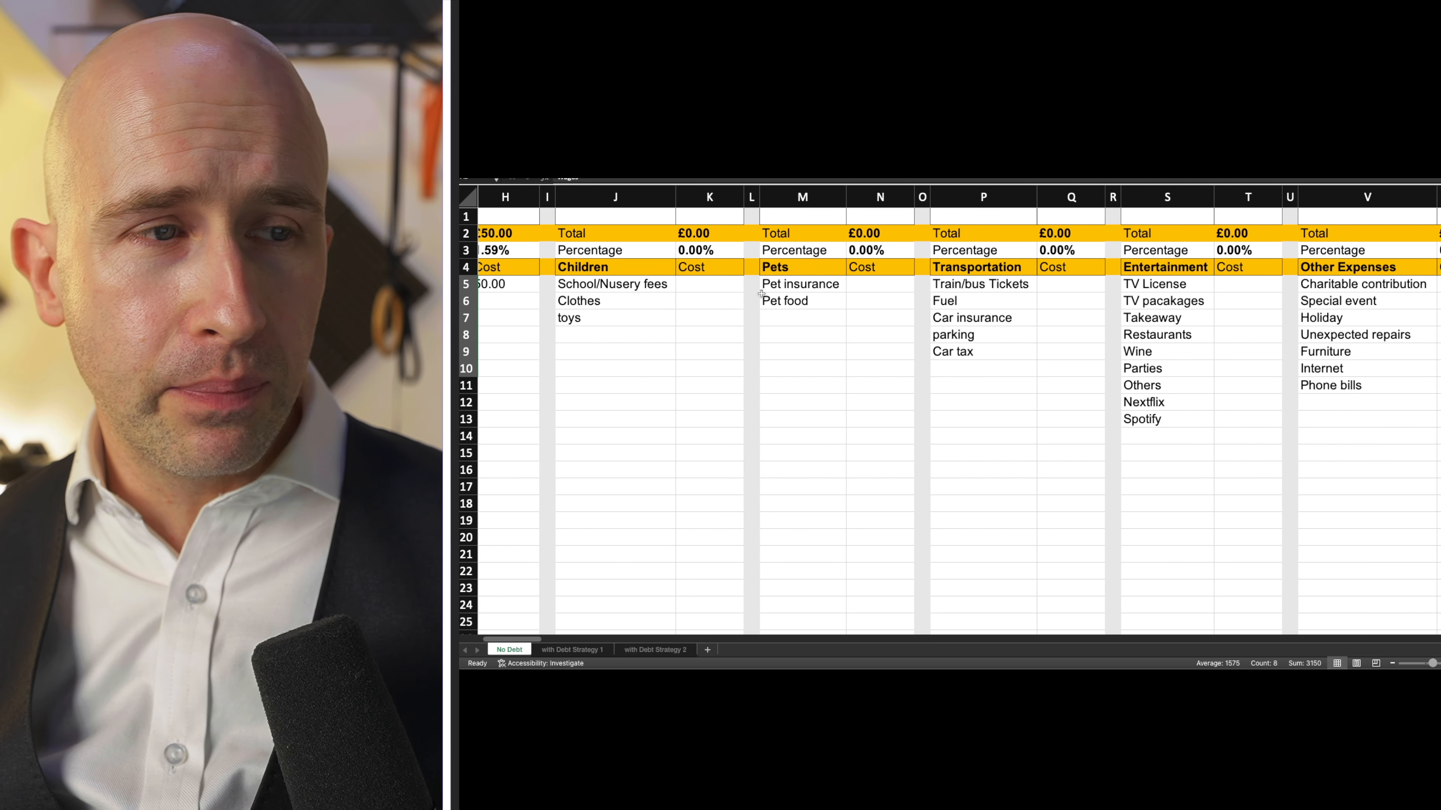
scroll("left", 3)
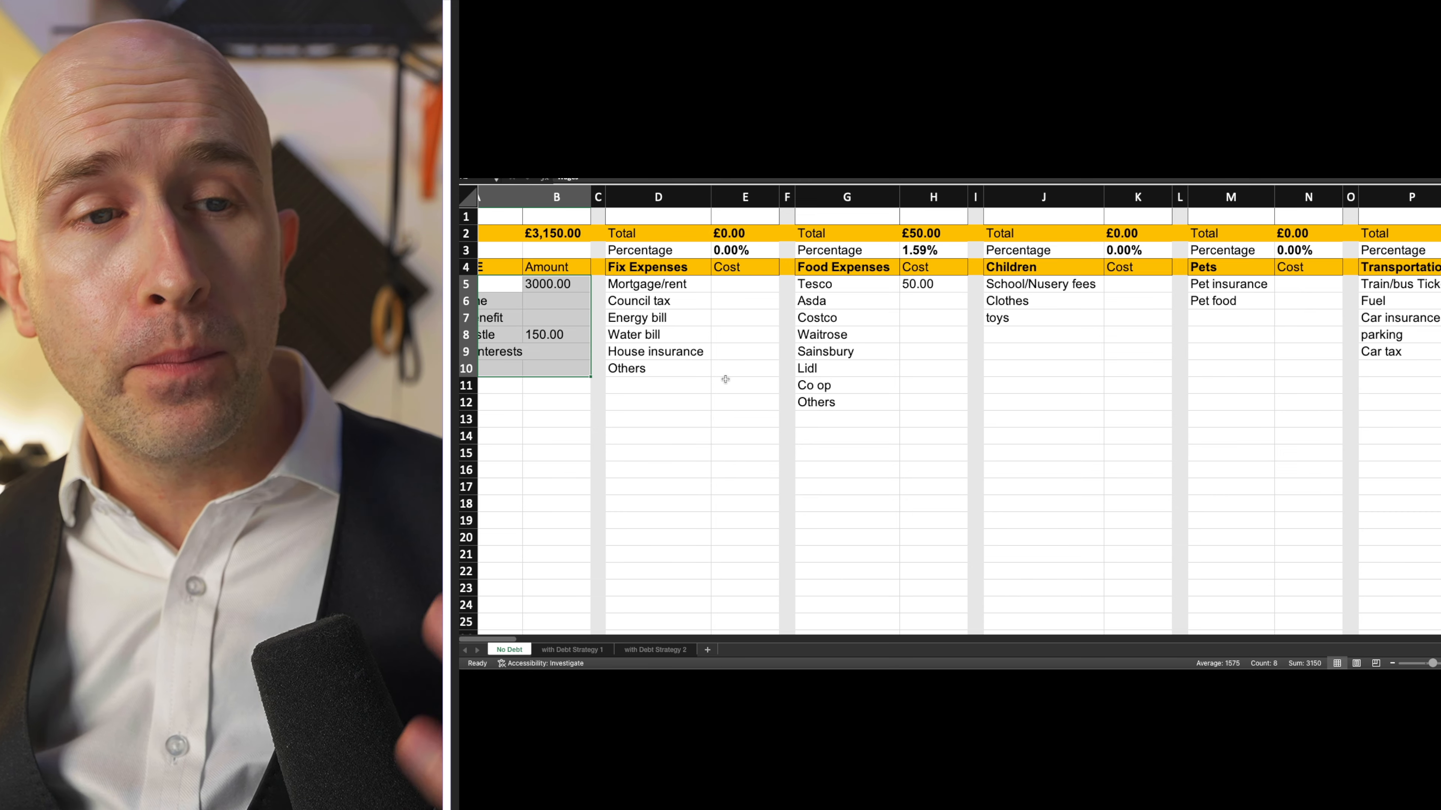
scroll("right", 3)
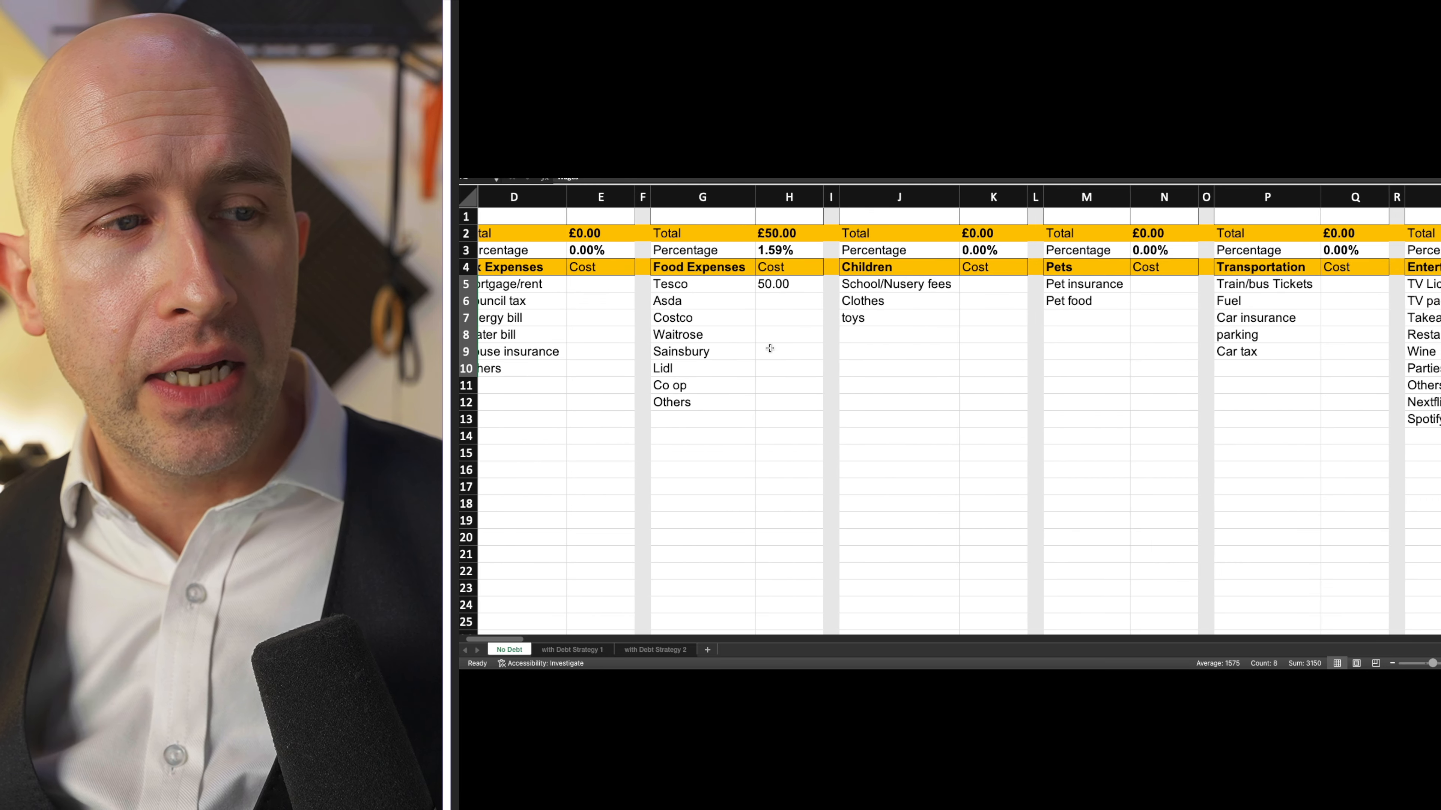
scroll("right", 3)
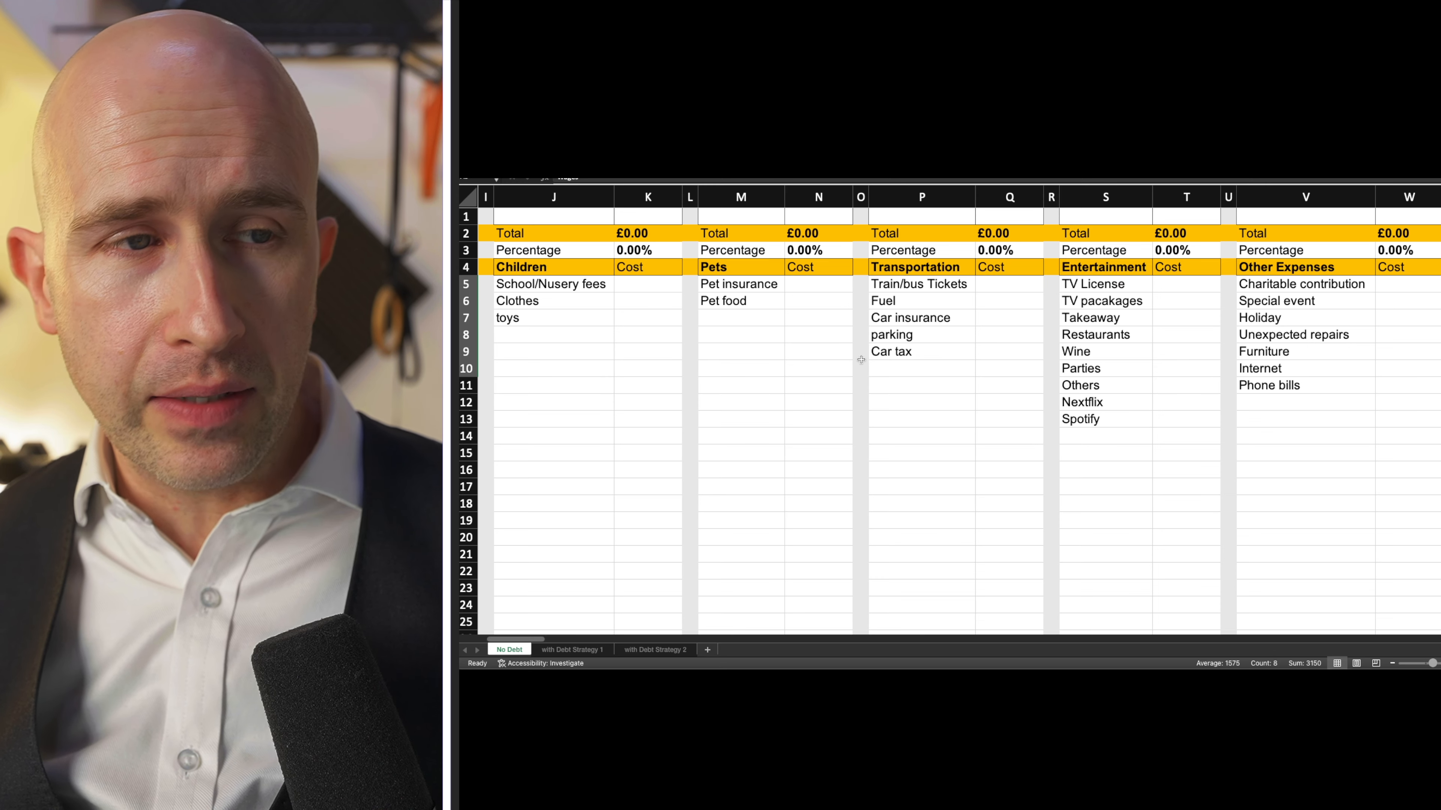
scroll("right", 3)
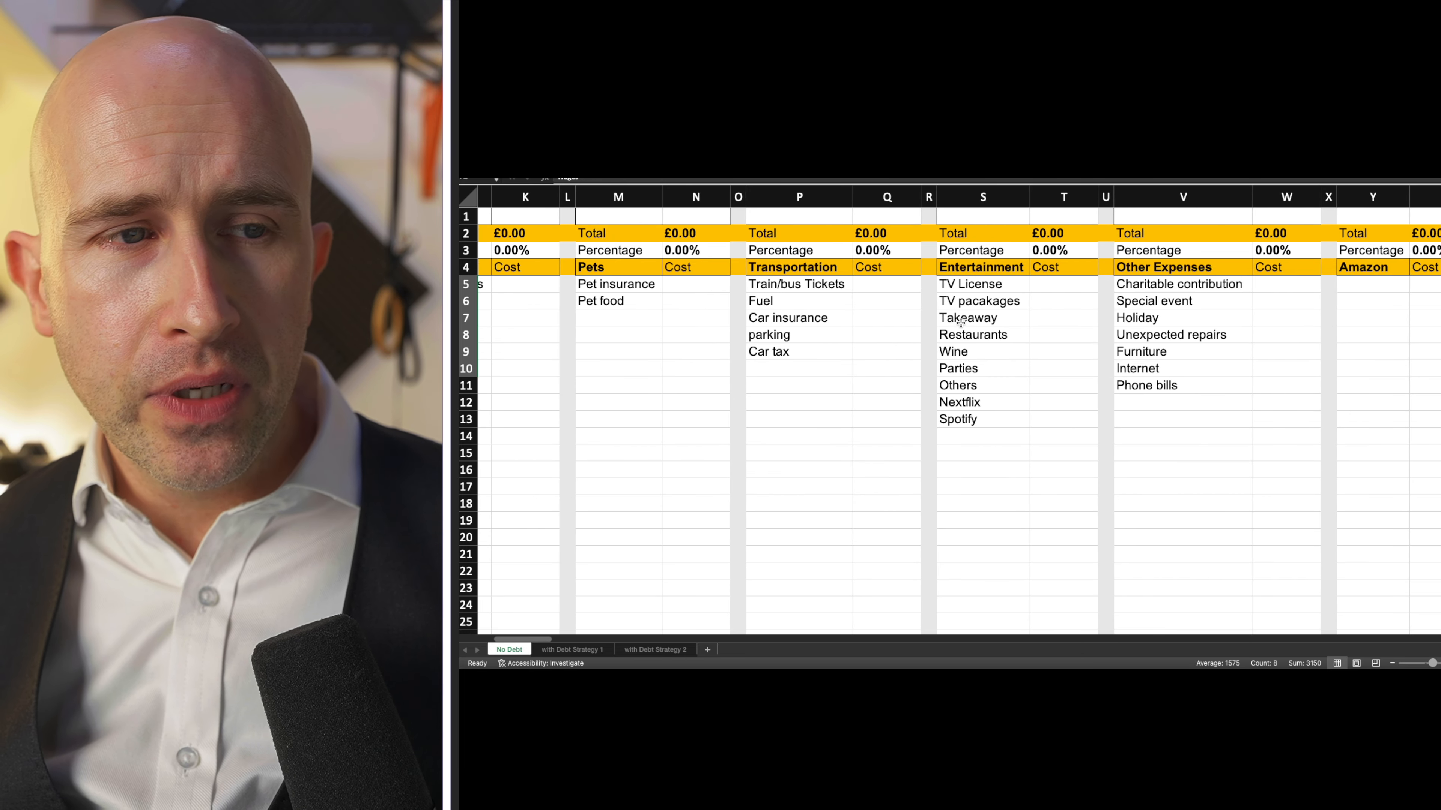
mouse_move(974, 294)
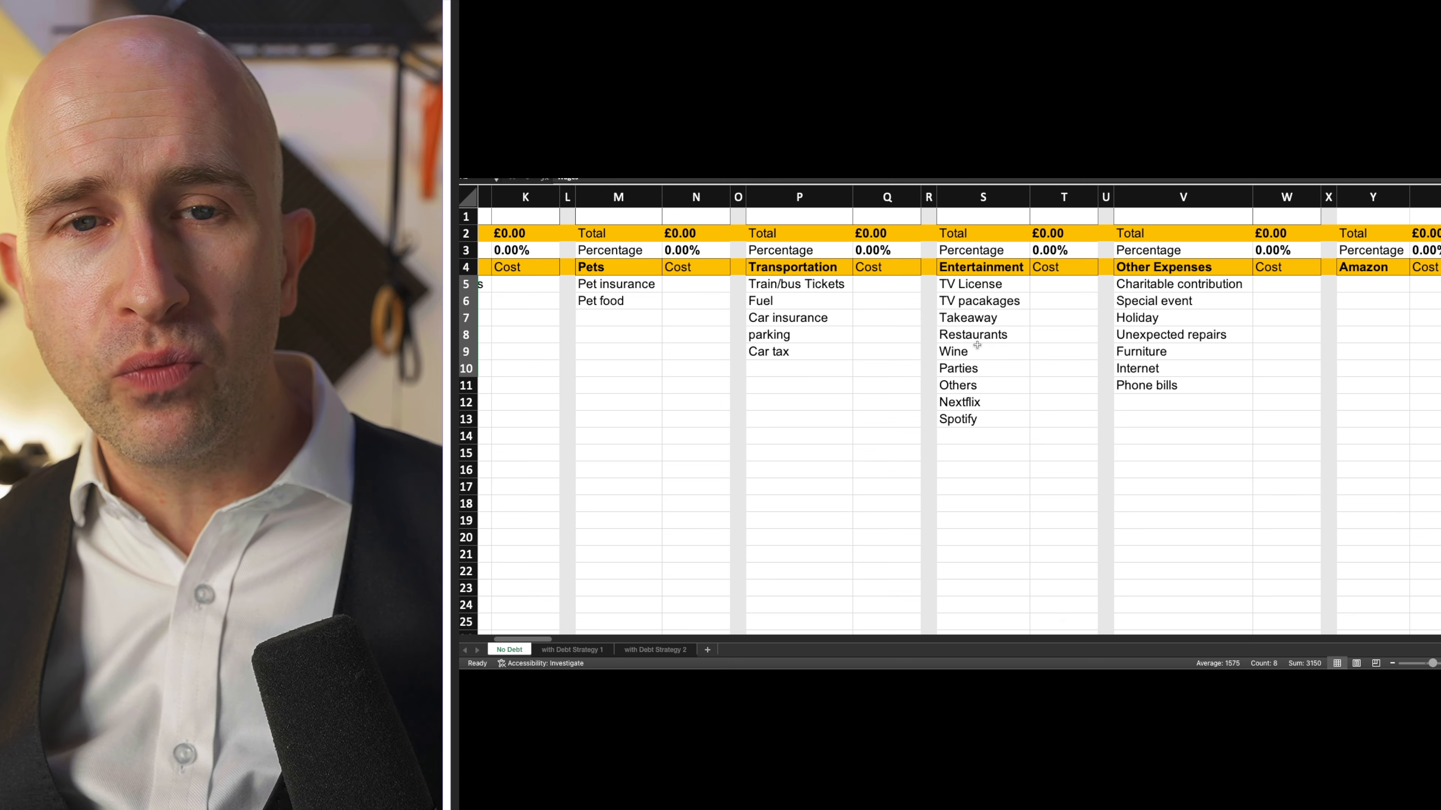
scroll("right", 3)
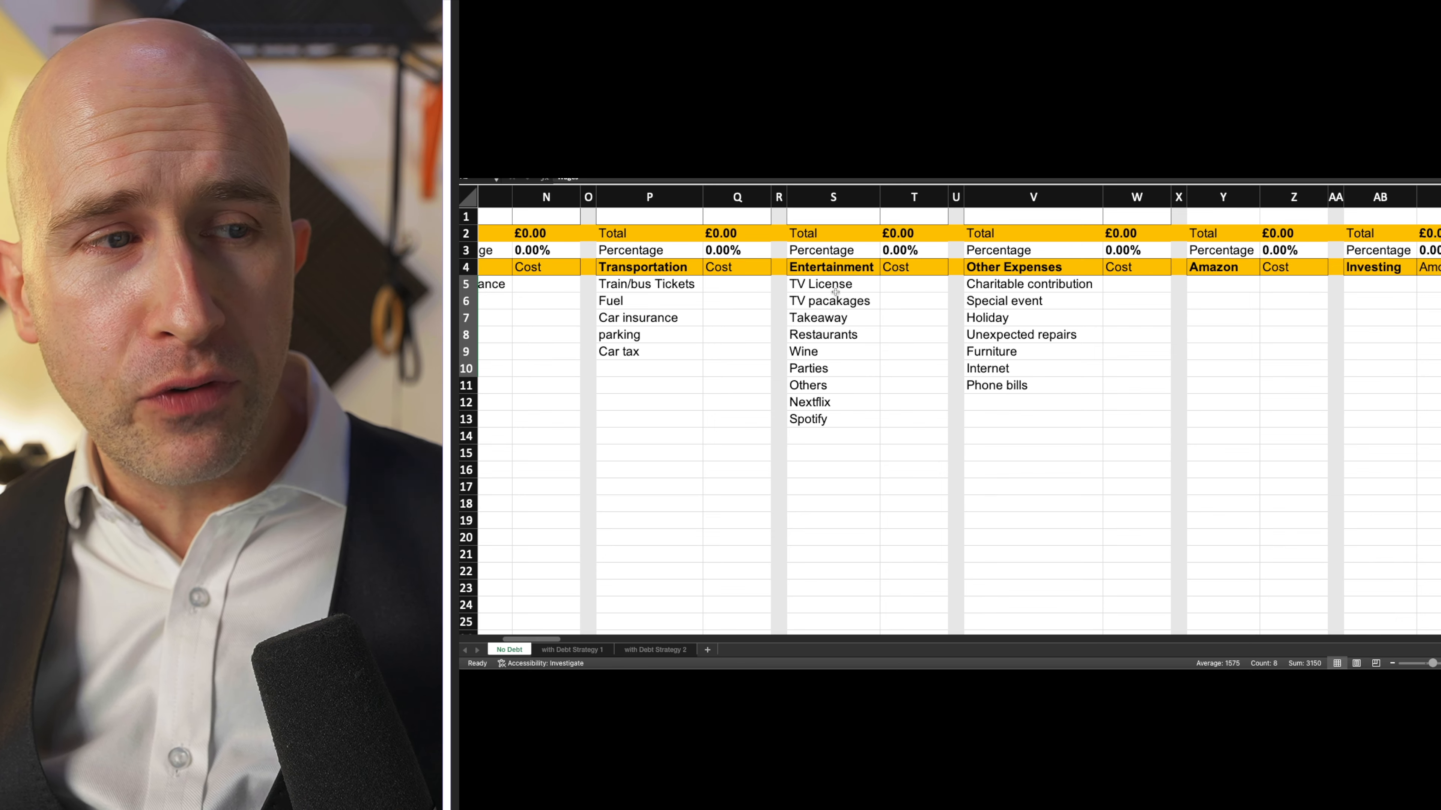
mouse_move(913, 328)
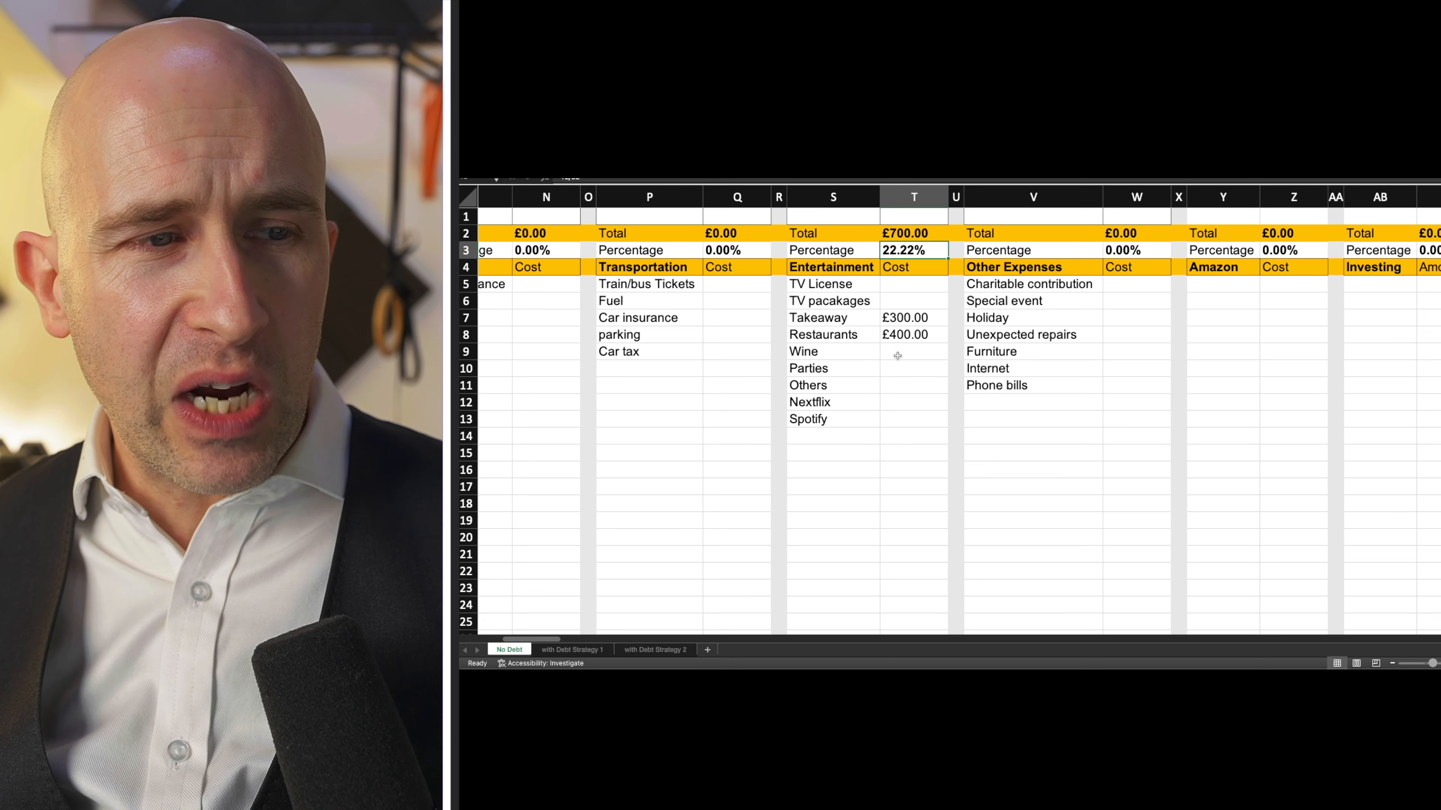
Set Wine to £200 under Entertainment and remove the Takeaway and Restaurants costs
left_click(913, 351)
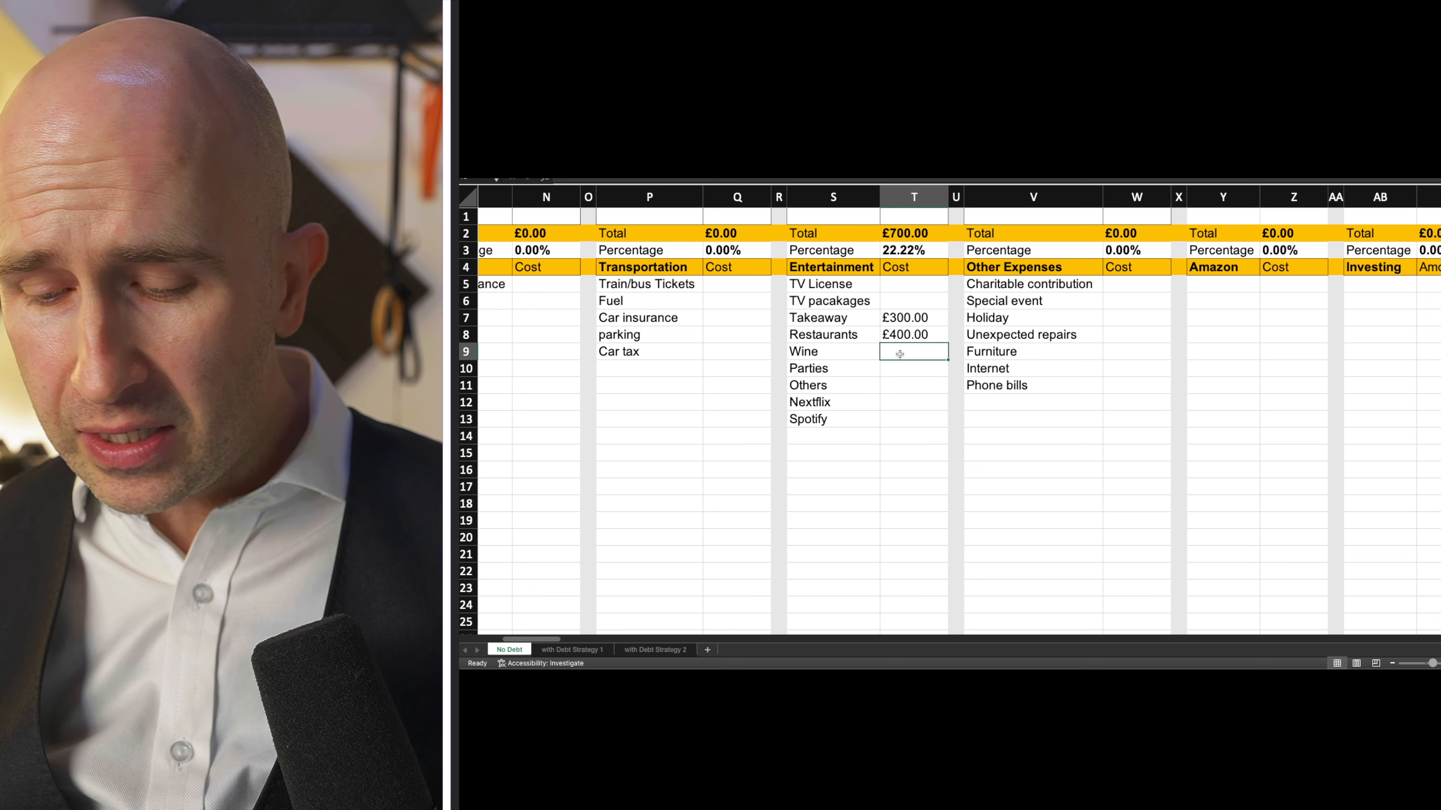
type("200.00")
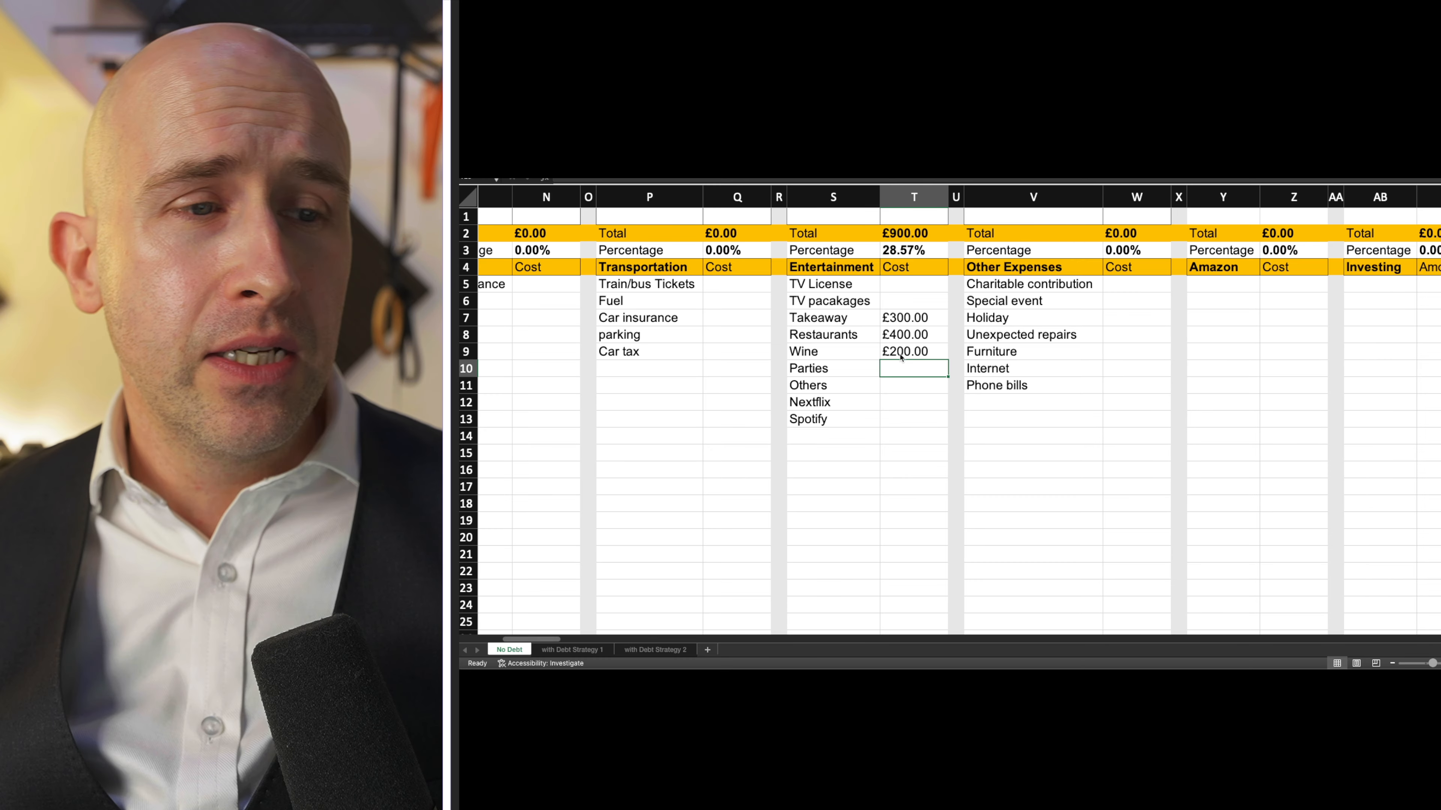
left_click(912, 351)
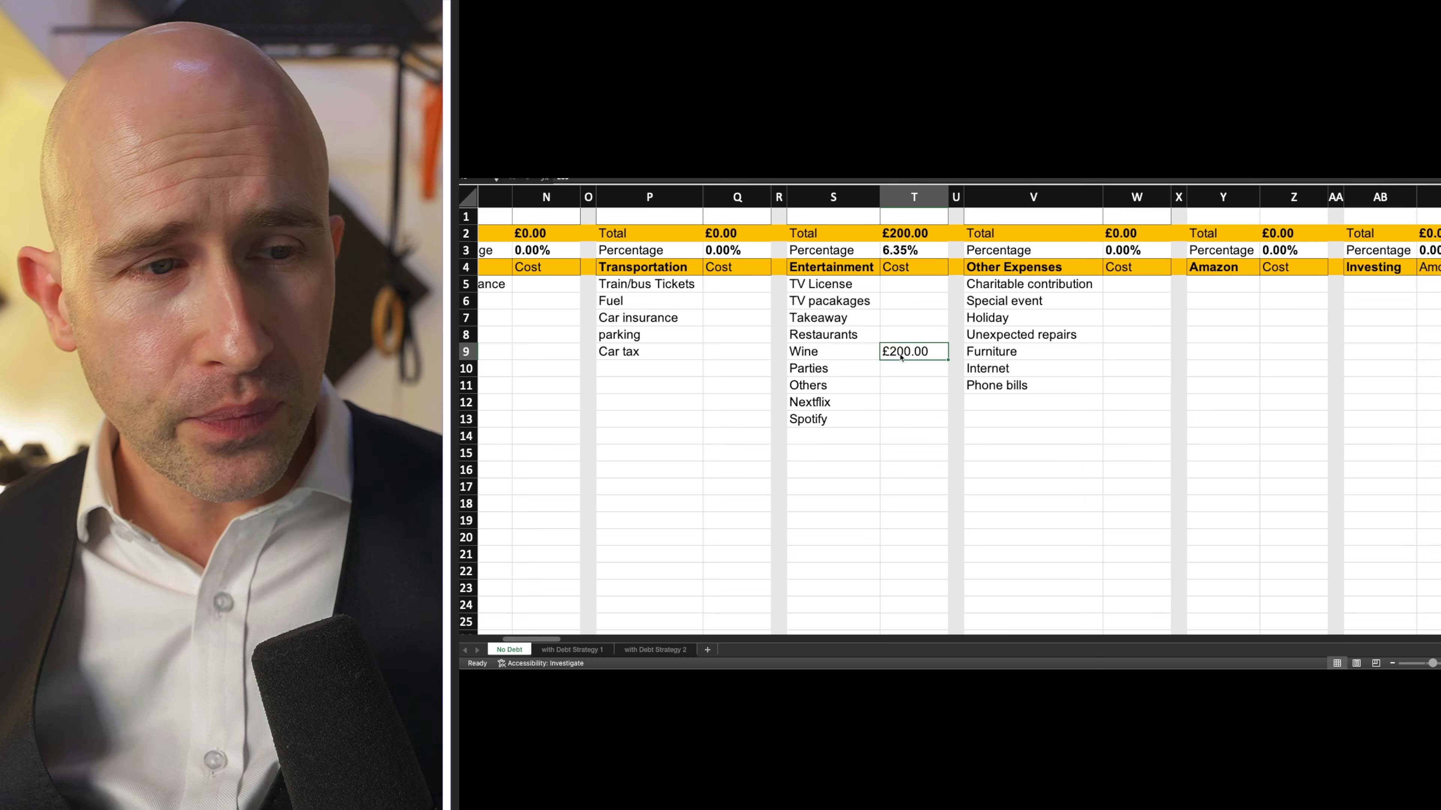
scroll("right", 3)
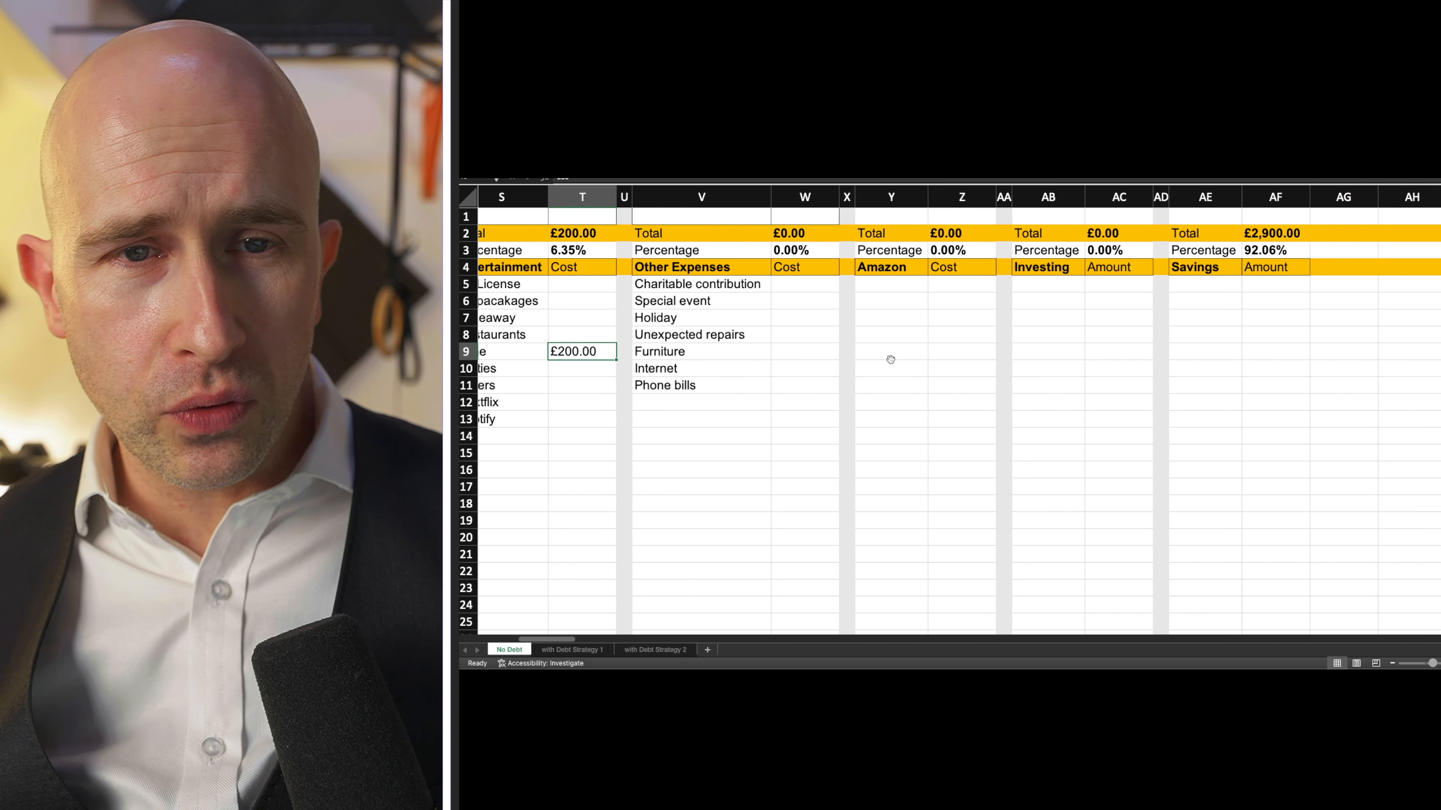
scroll("left", 3)
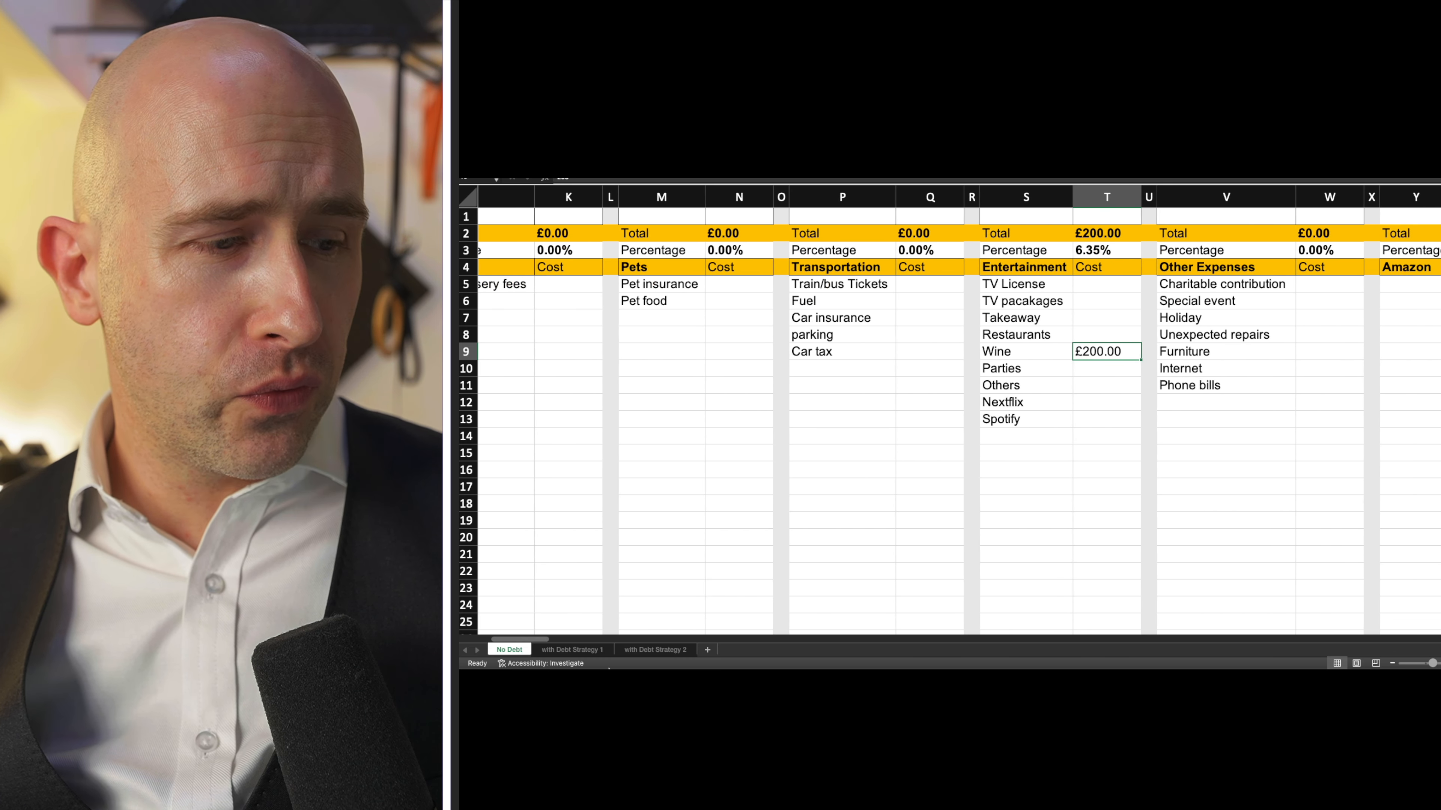
left_click(662, 504)
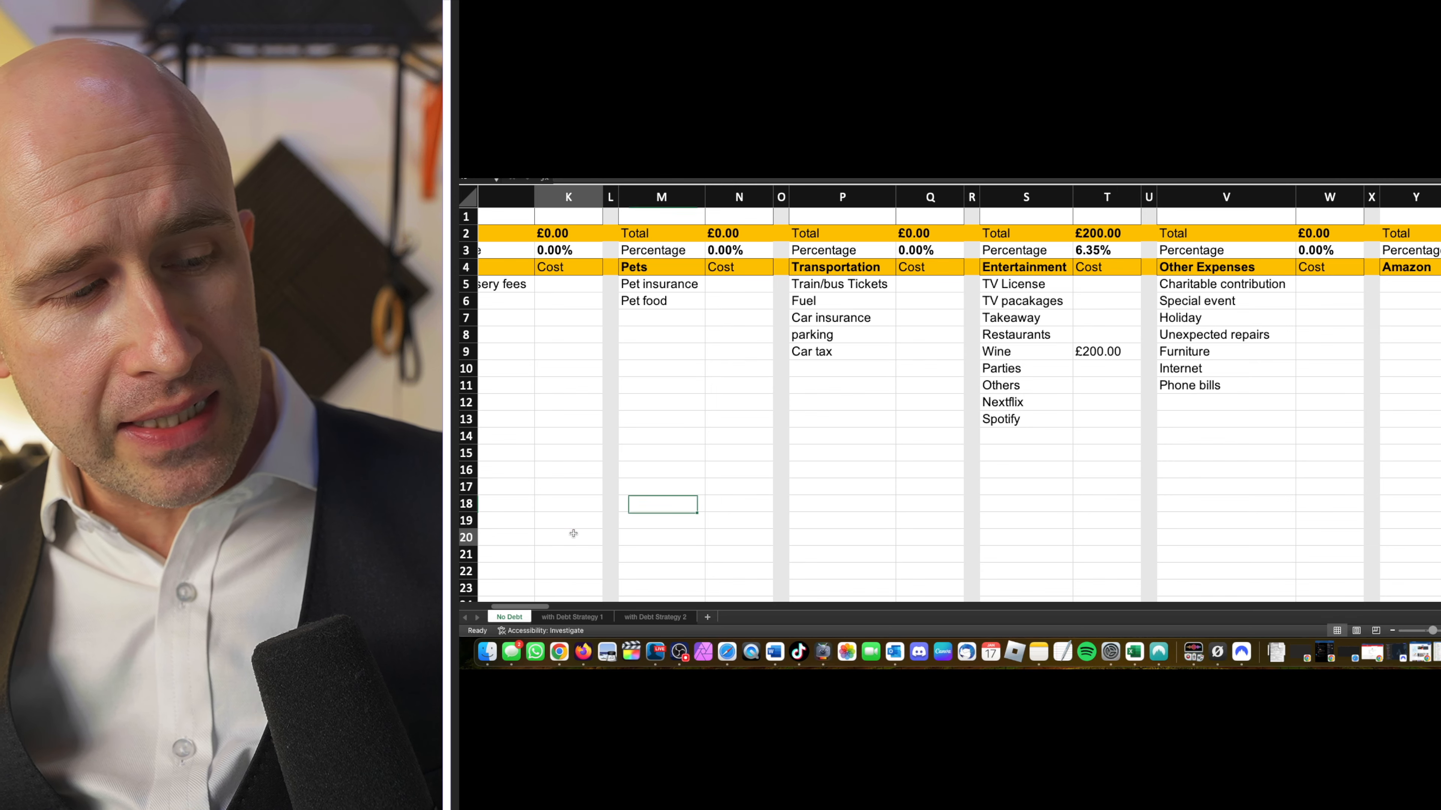
Move to the with Debt Strategy 1 sheet showing £450 transportation and £250 debts
left_click(573, 617)
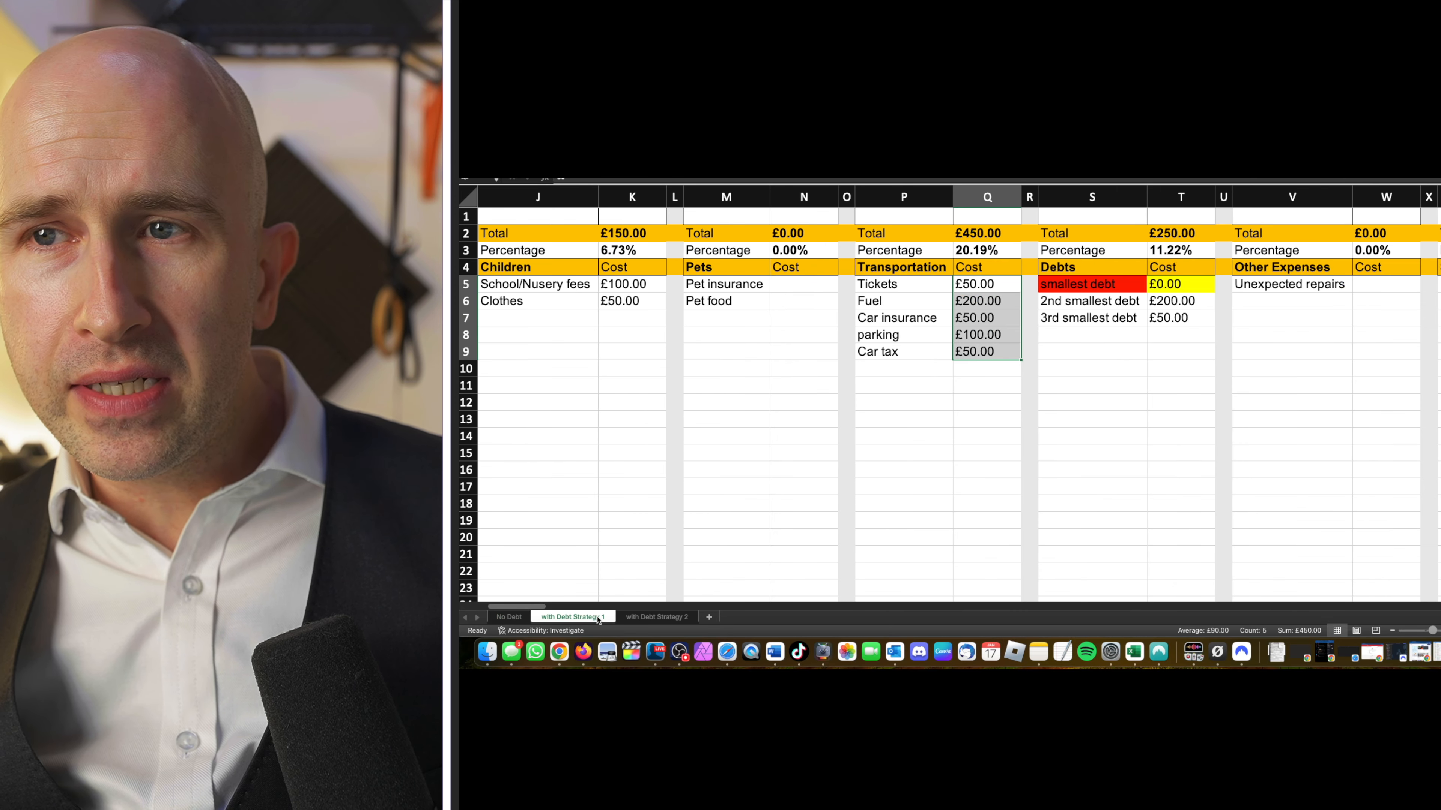
Move to the with Debt Strategy 2 sheet showing £3,000 wages and £1,180 fixed expenses
left_click(632, 511)
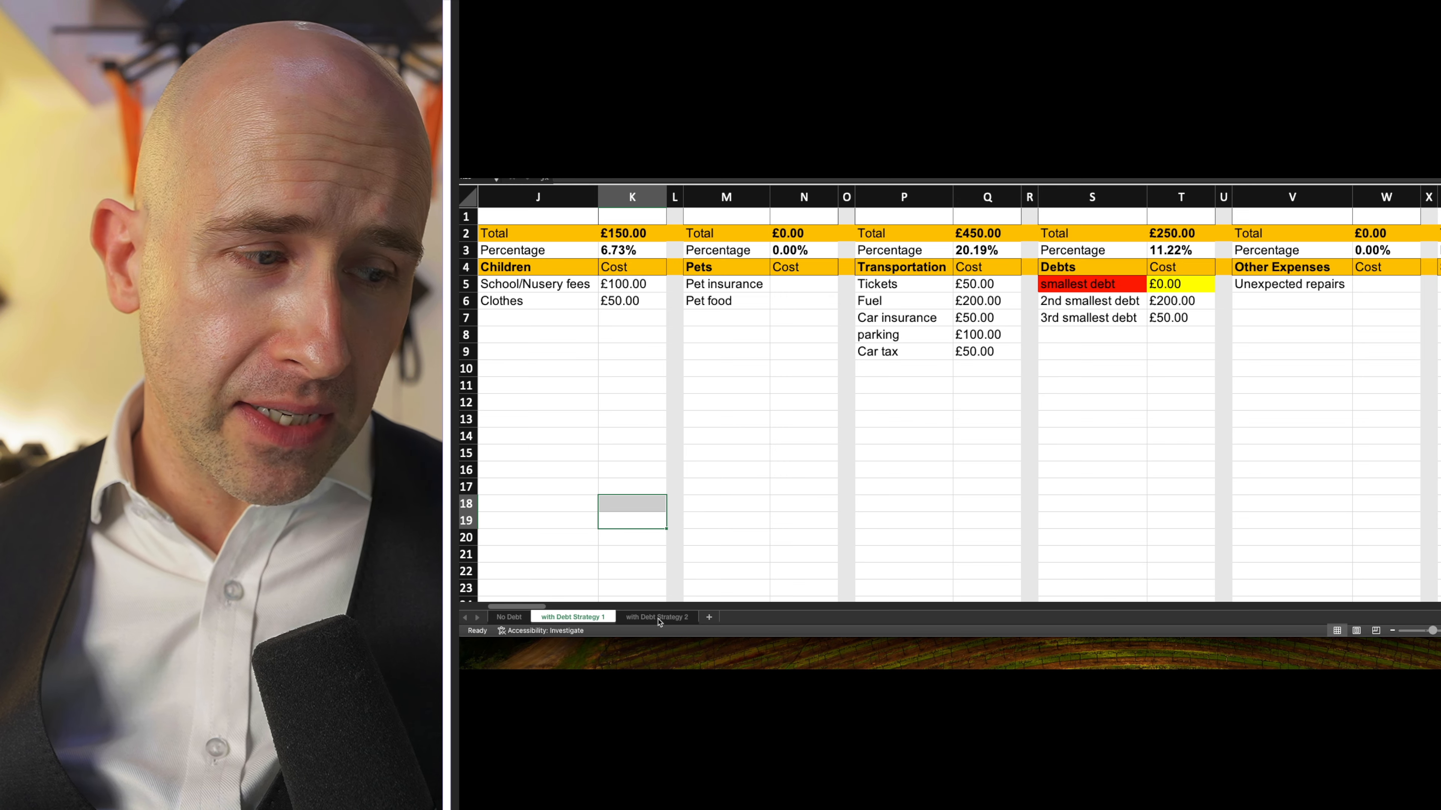
left_click(655, 617)
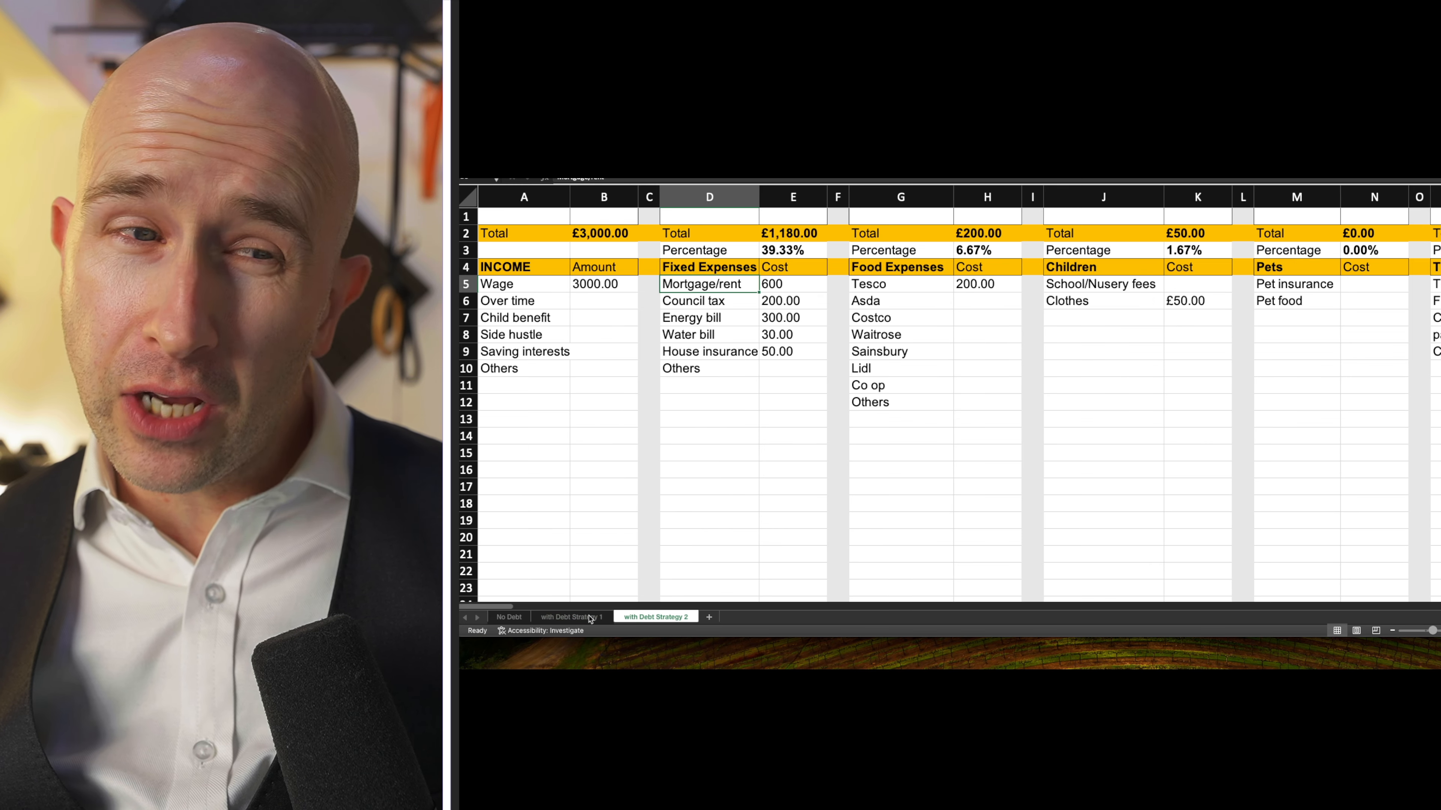
Review the £200 CC 28% debt on Strategy 2, then return to the with Debt Strategy 1 sheet
scroll("right", 3)
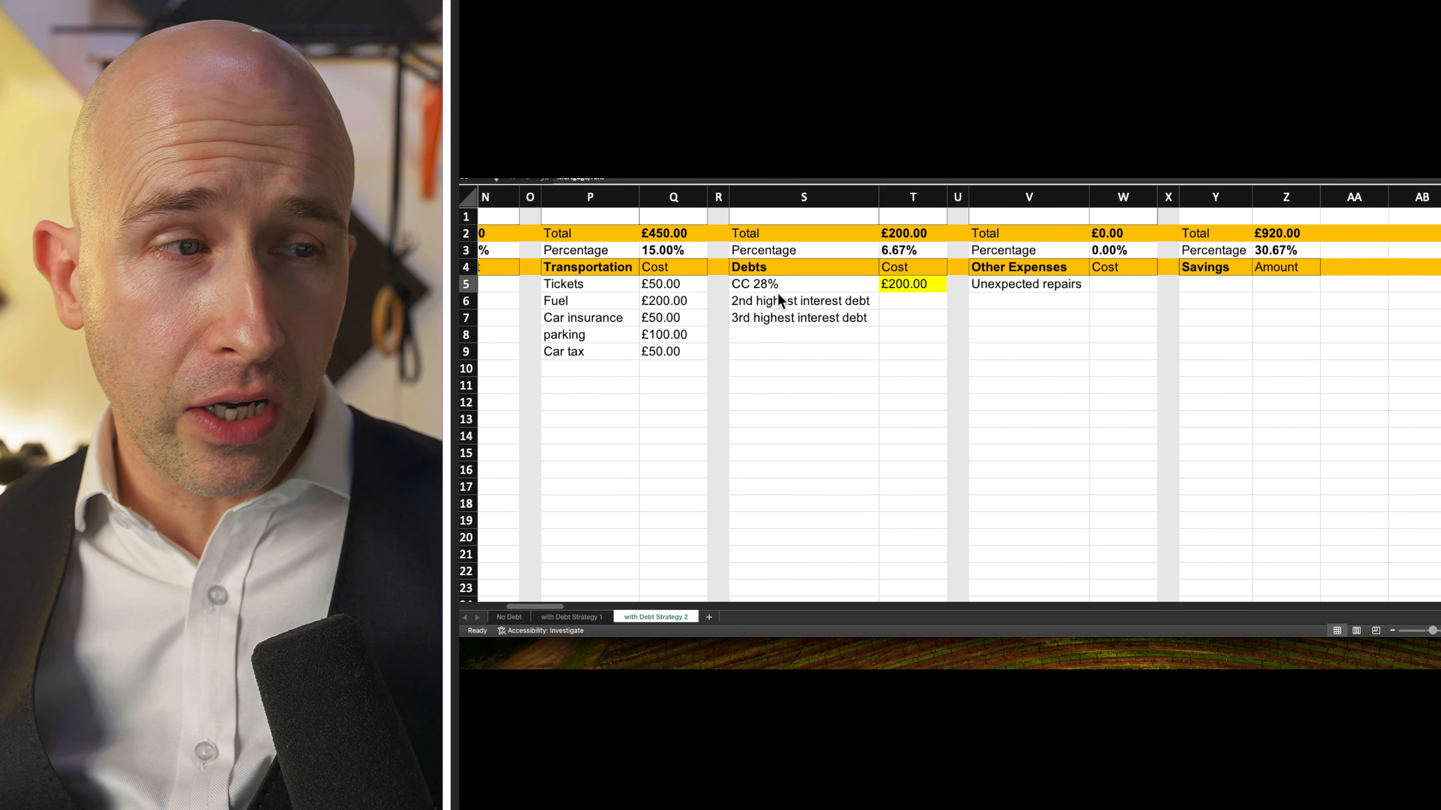
left_click(799, 283)
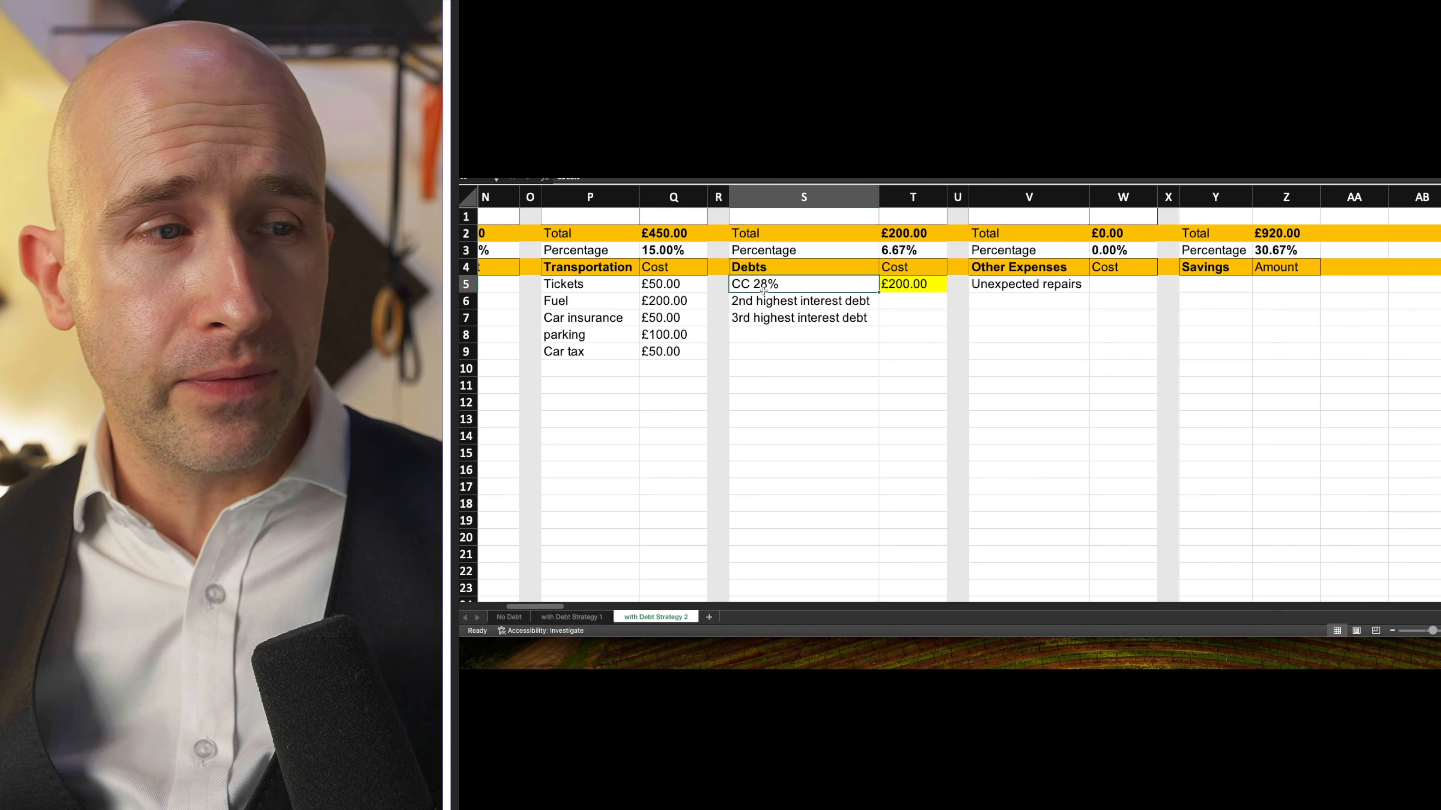
left_click(571, 617)
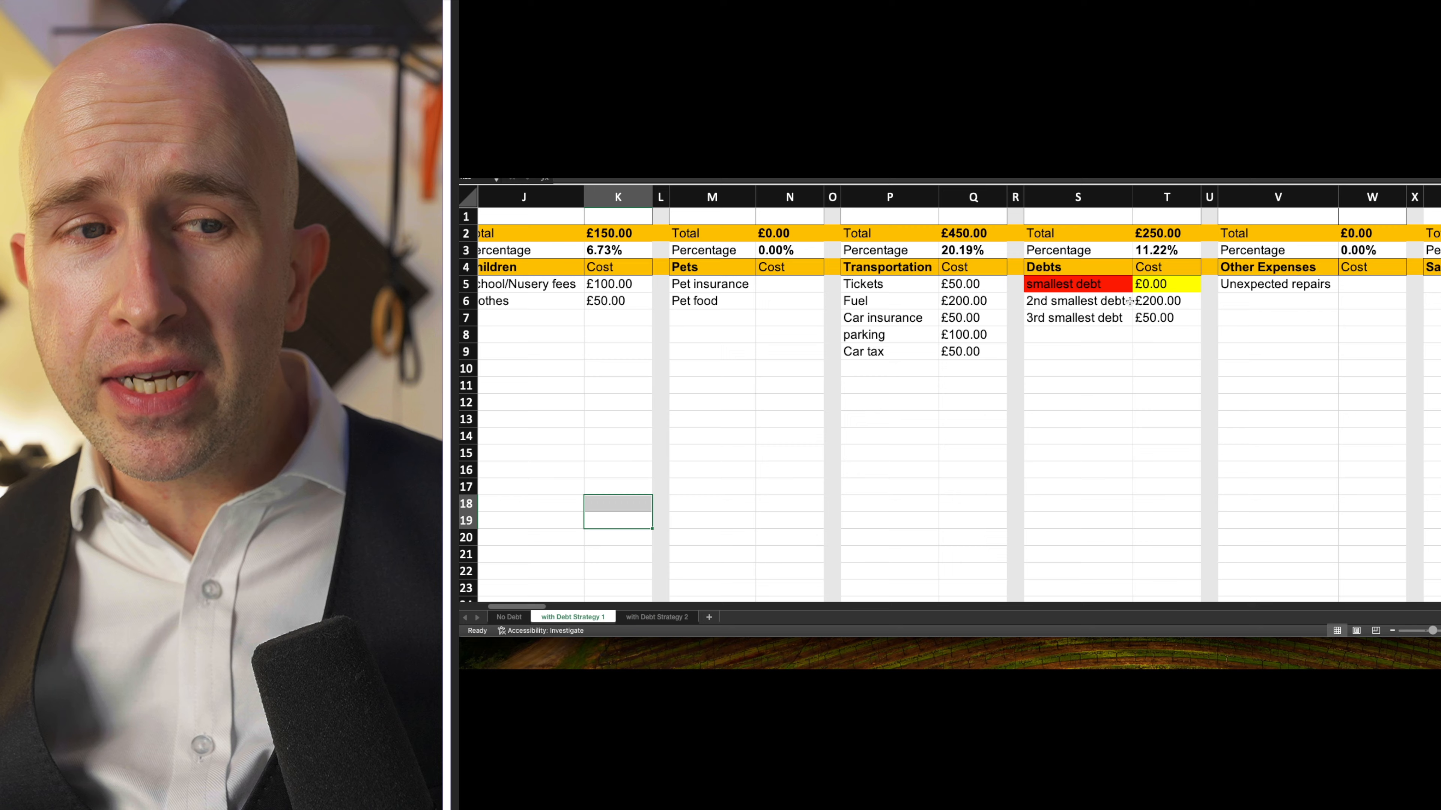
scroll("right", 3)
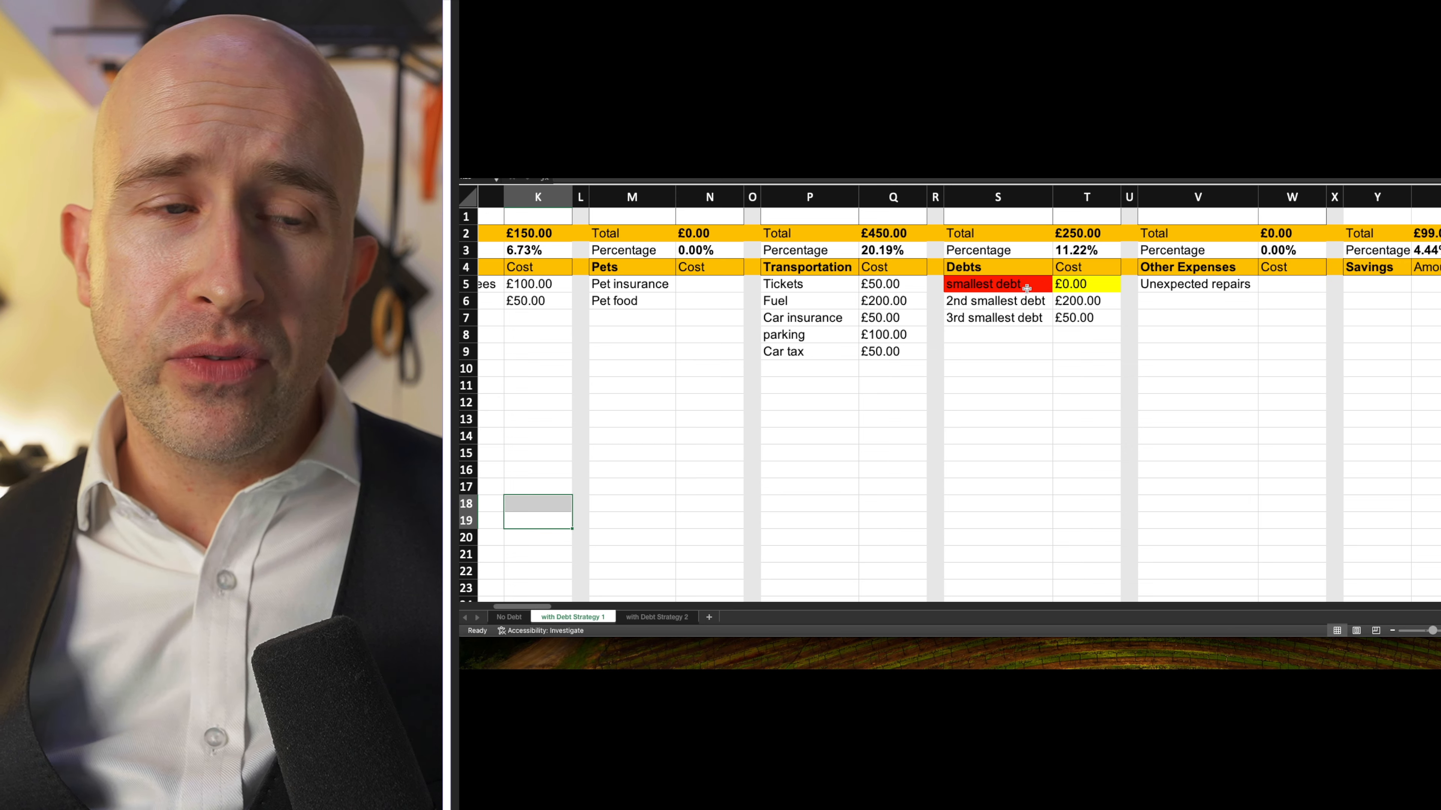
left_click(581, 520)
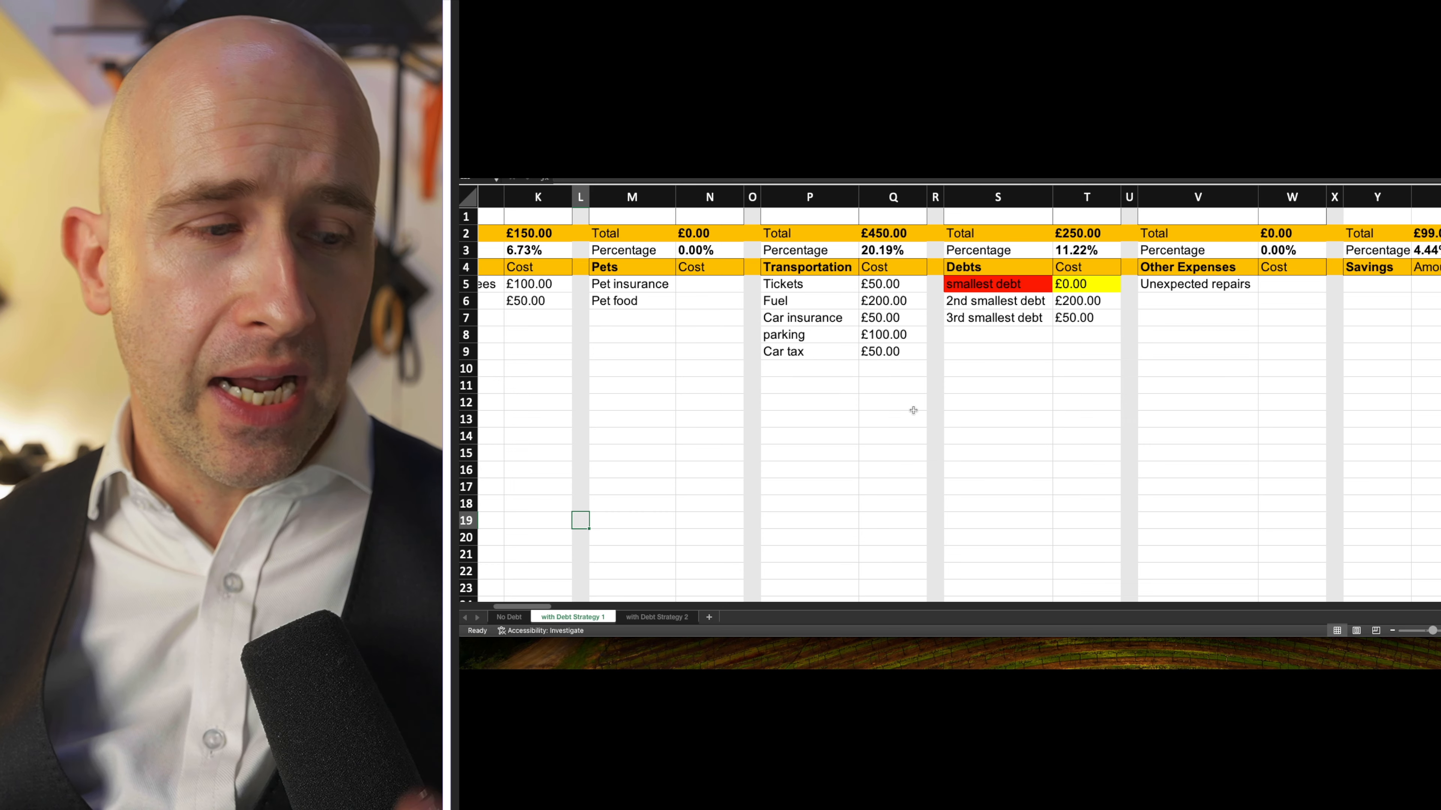
Go to the with Debt Strategy 2 sheet where CC 28% heads the debts list
left_click(655, 617)
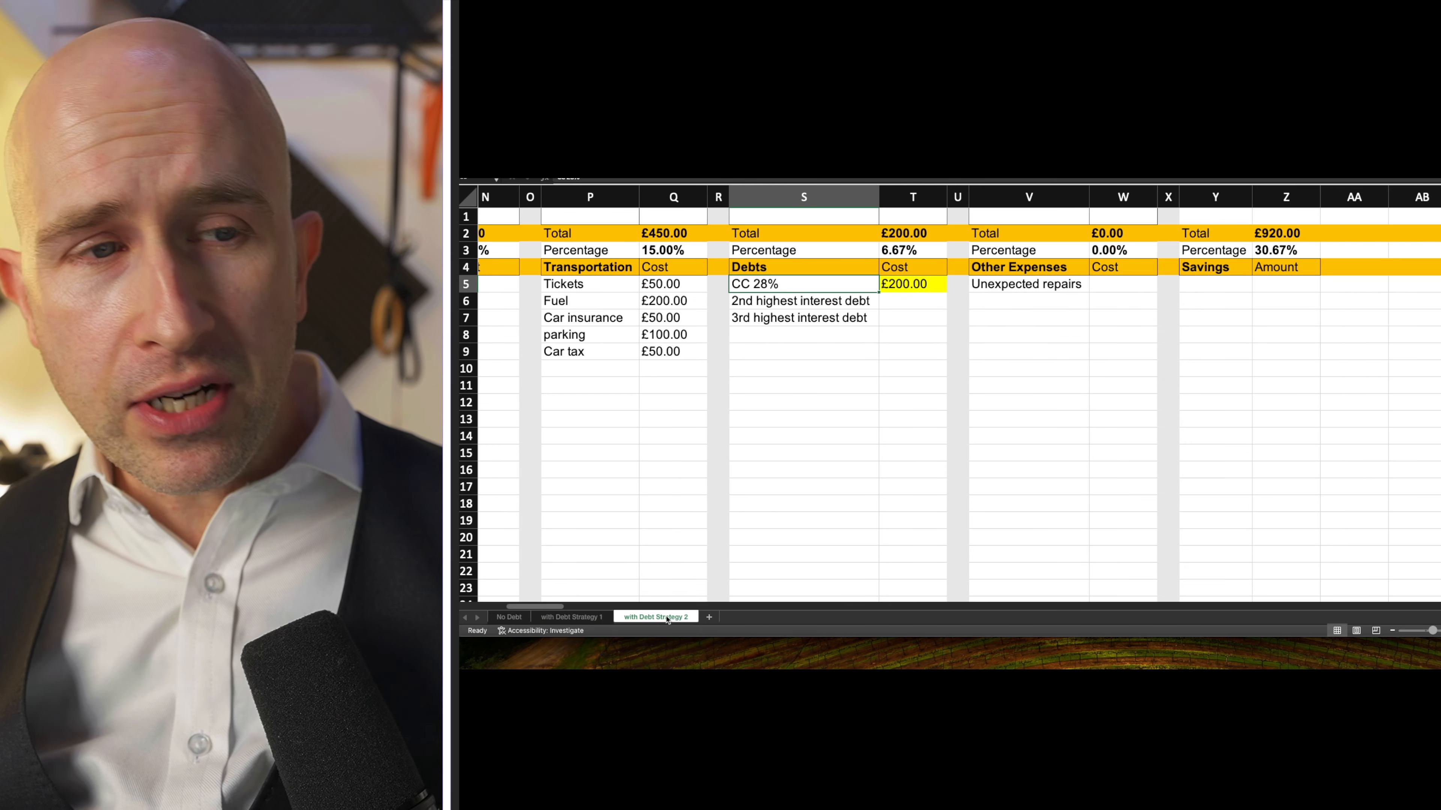
scroll("left", 3)
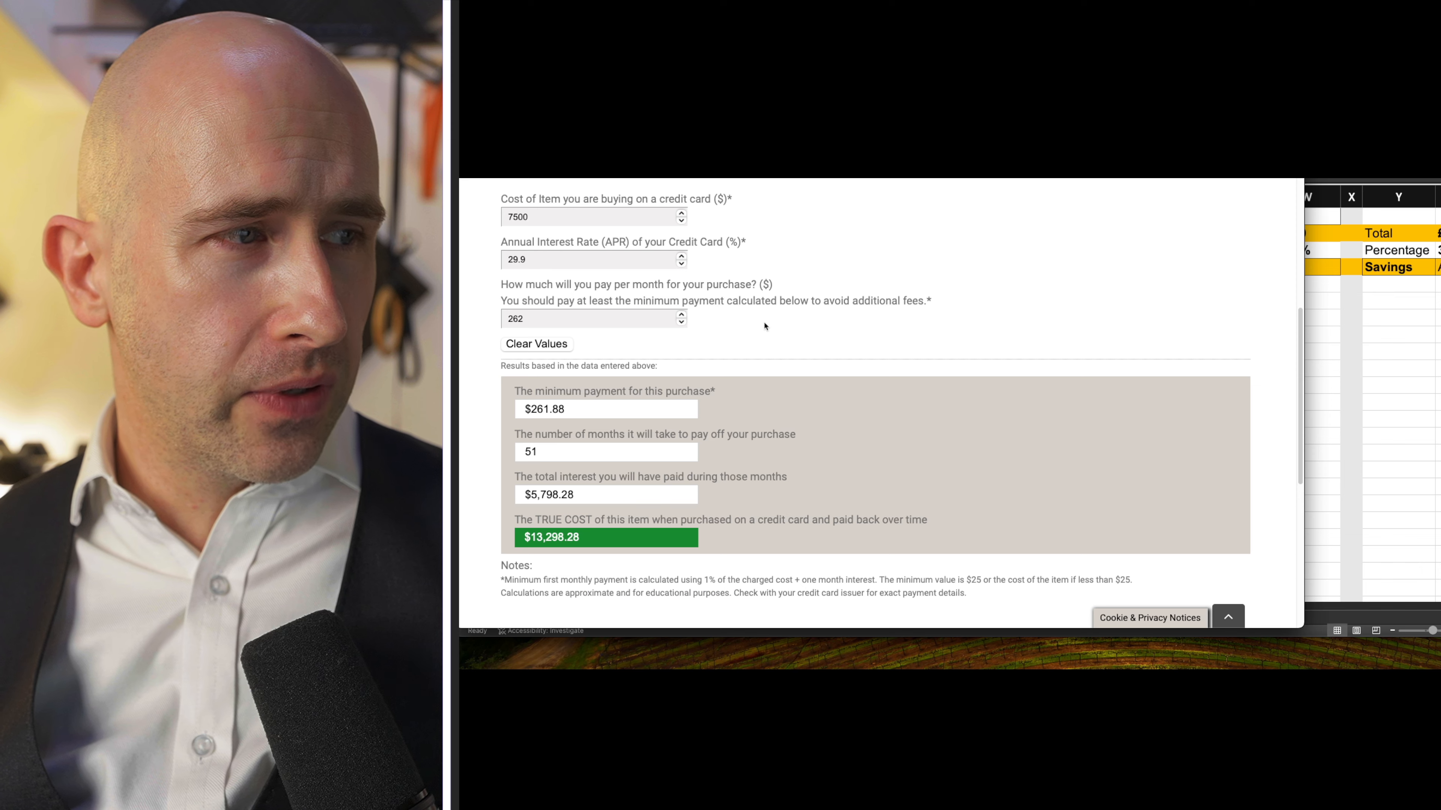
scroll("up", 3)
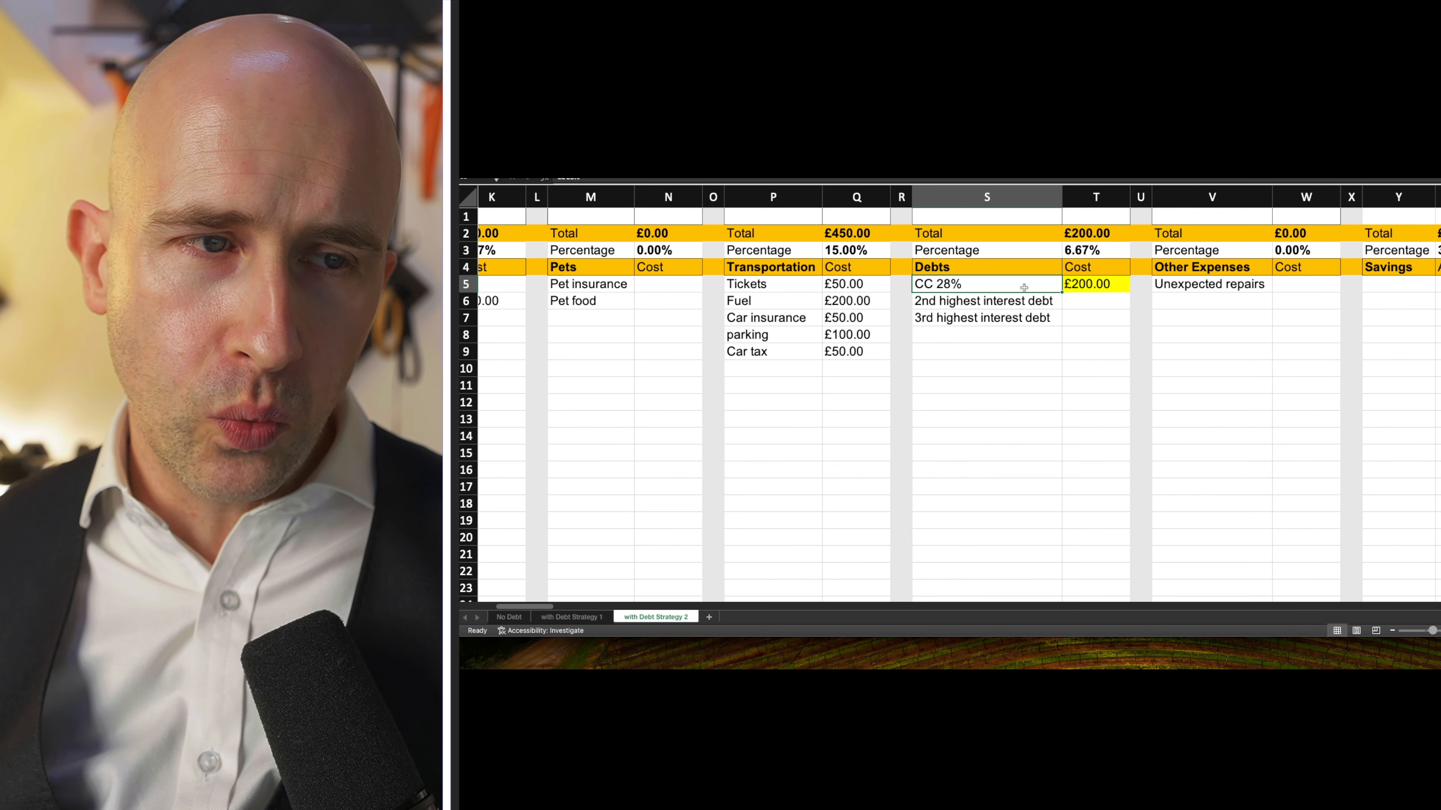
scroll("right", 3)
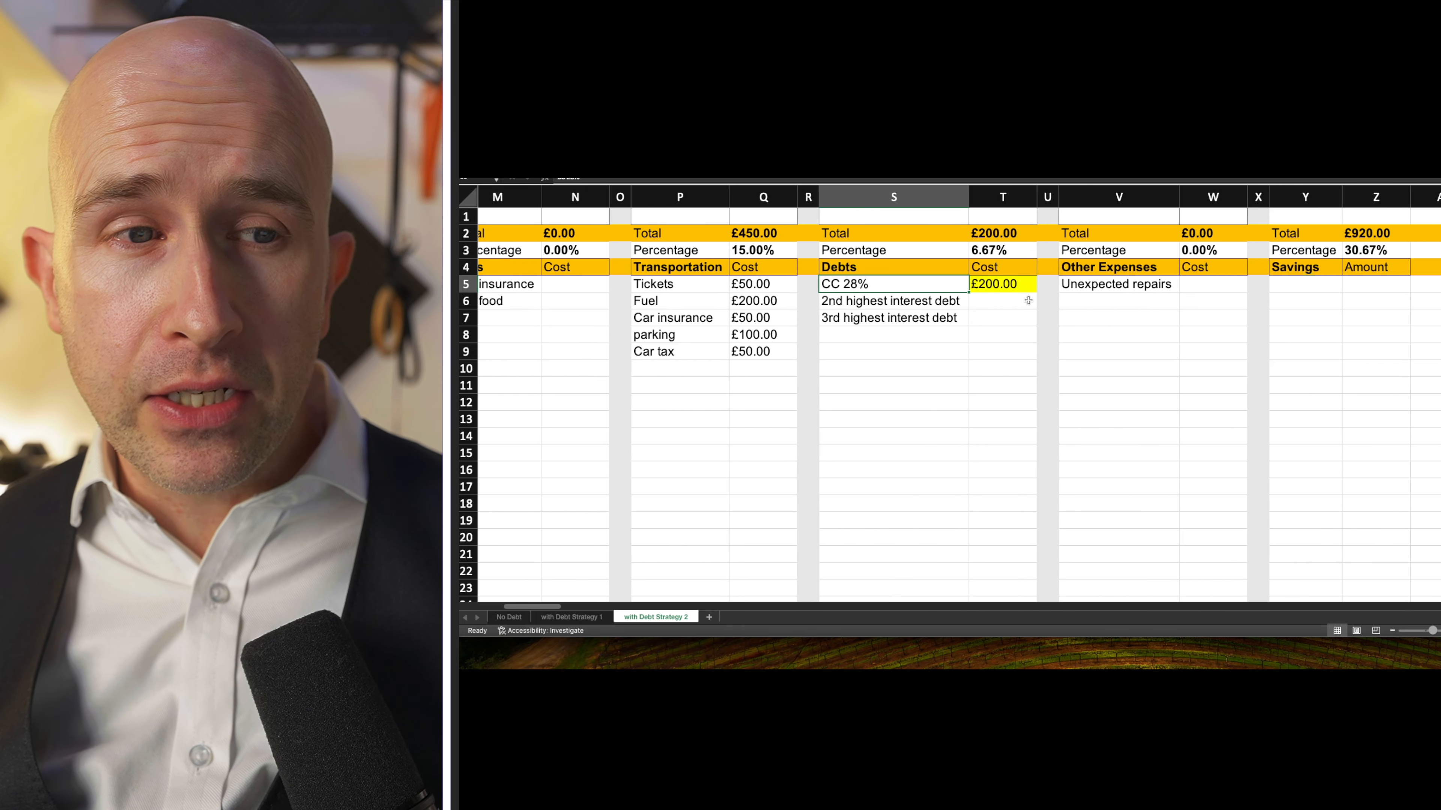
scroll("left", 3)
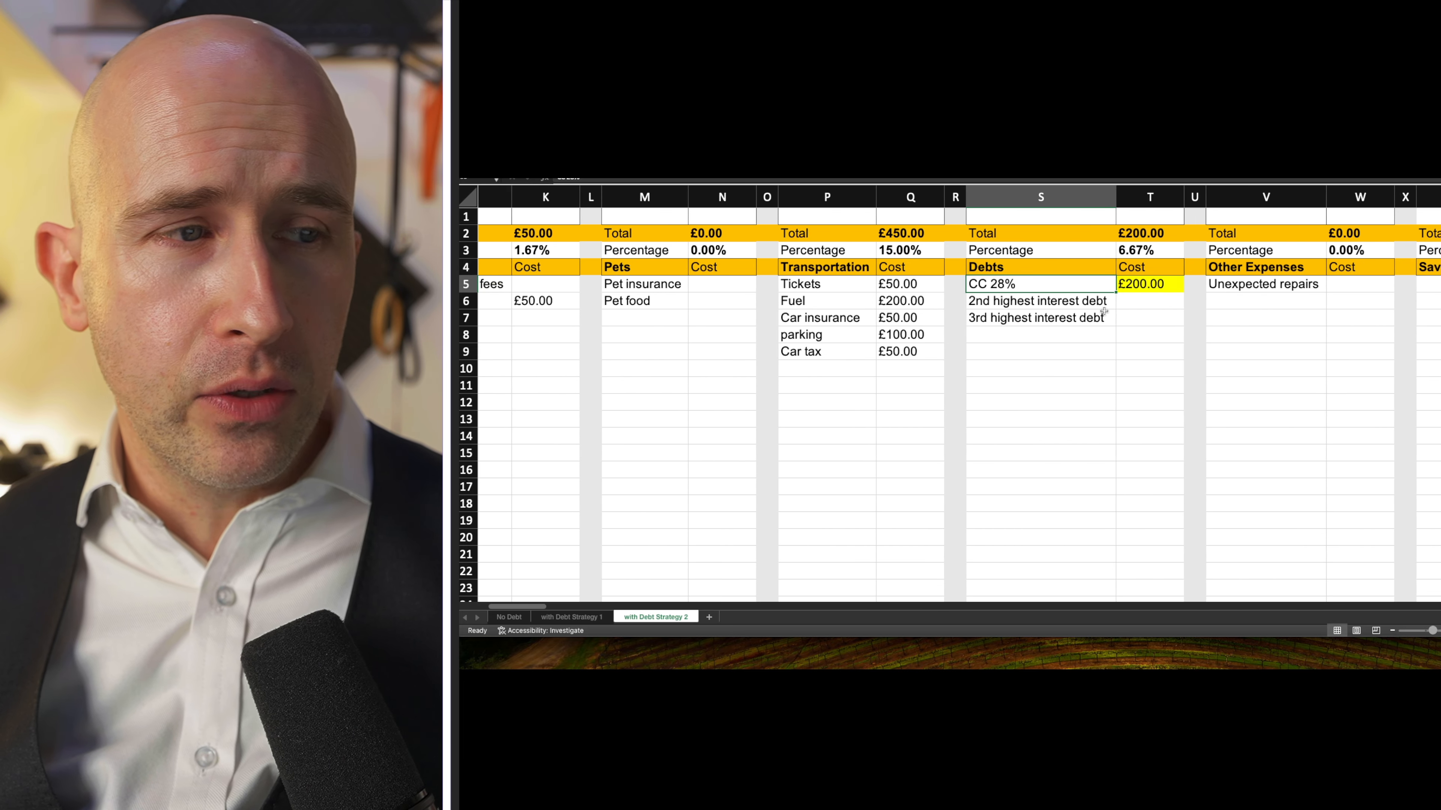
scroll("left", 3)
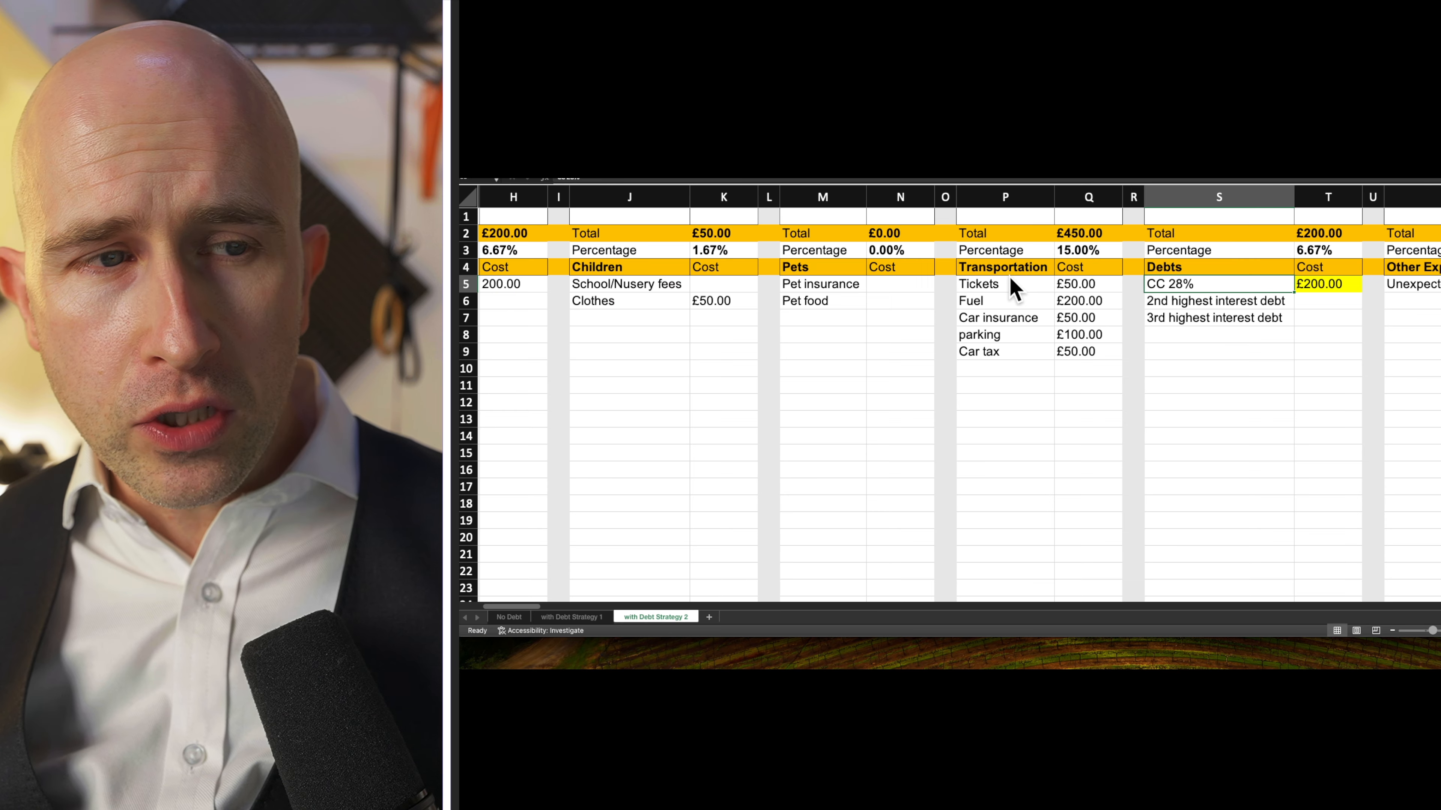
mouse_move(1044, 327)
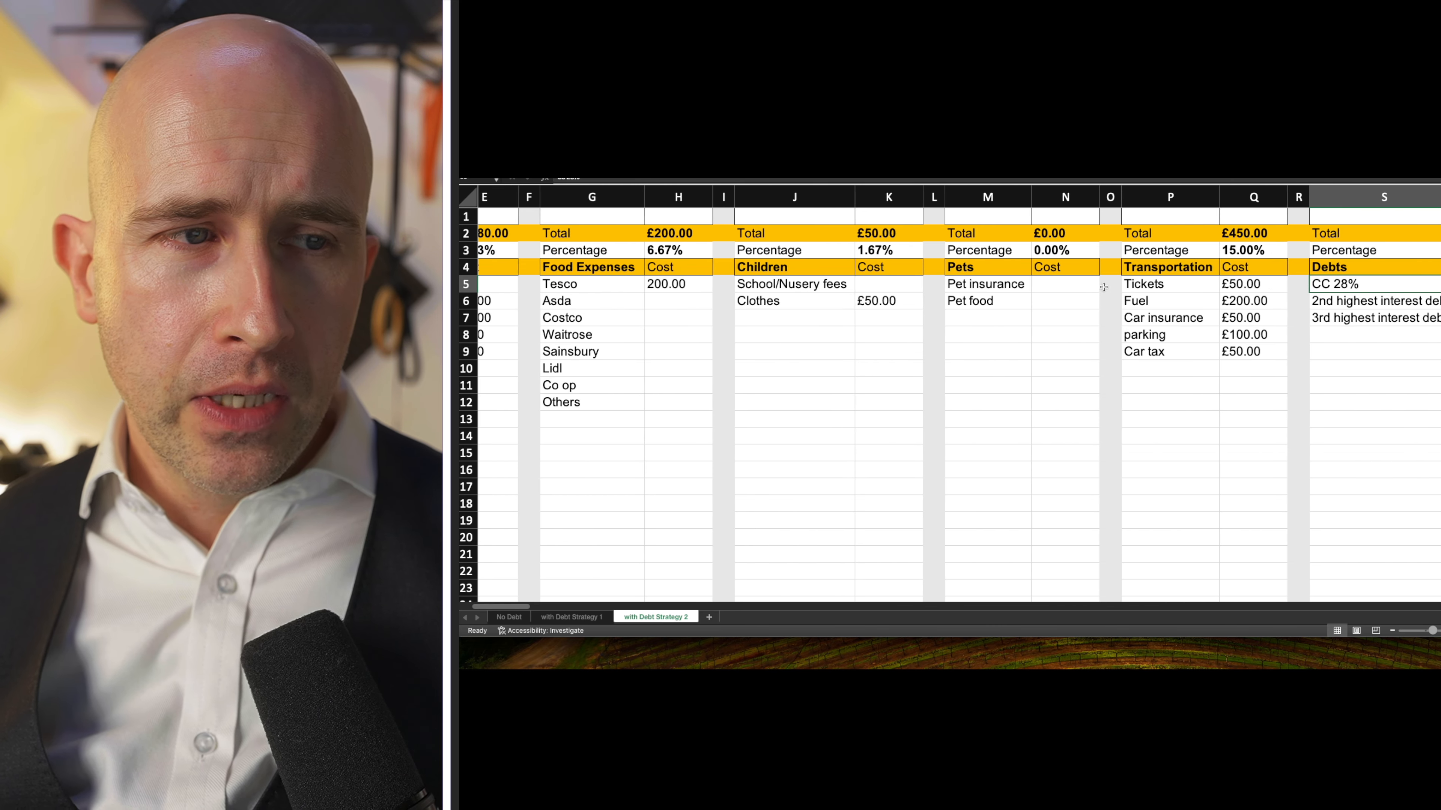
scroll("left", 3)
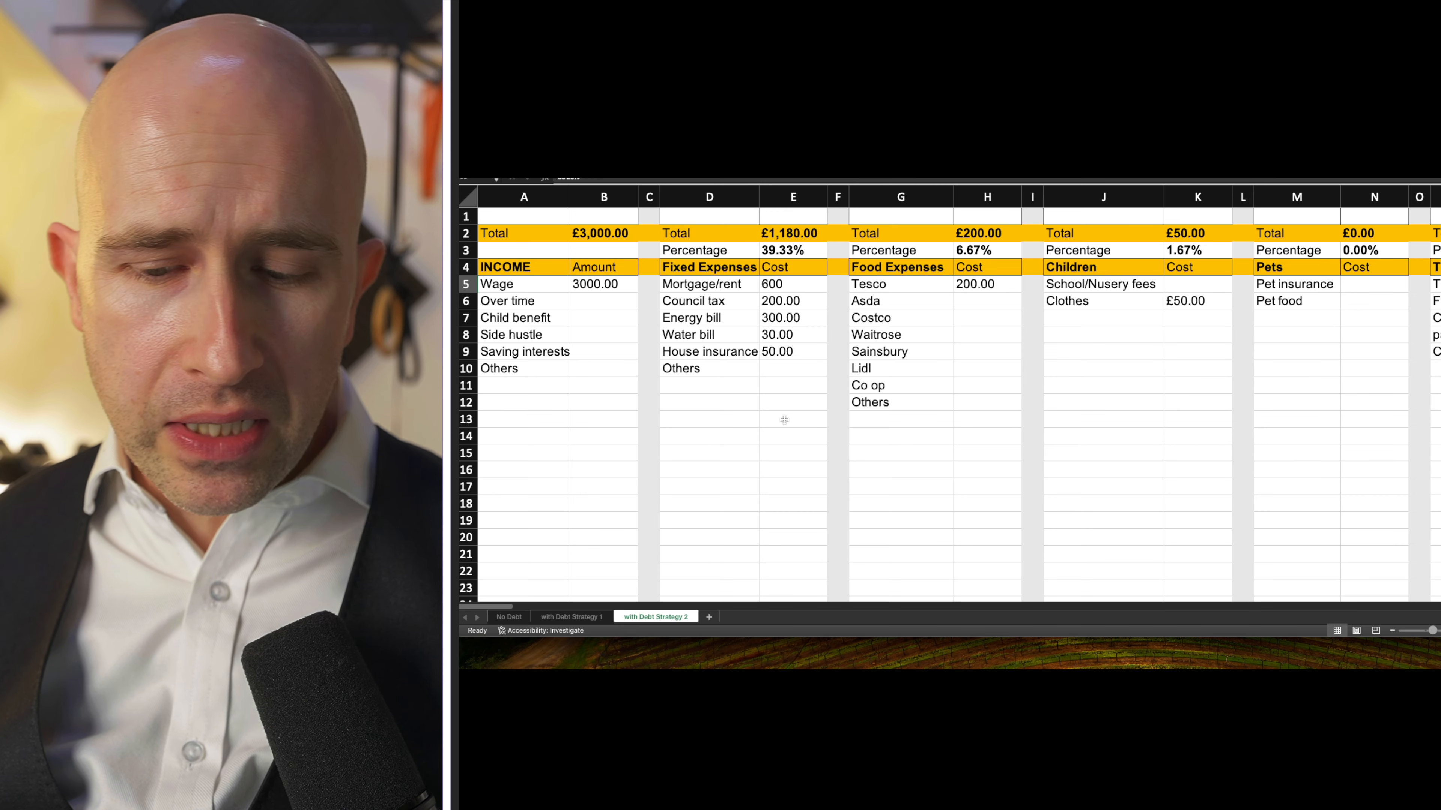
Select the wage cell B5 to change it from 3000 to 15000
left_click(603, 283)
type("15000")
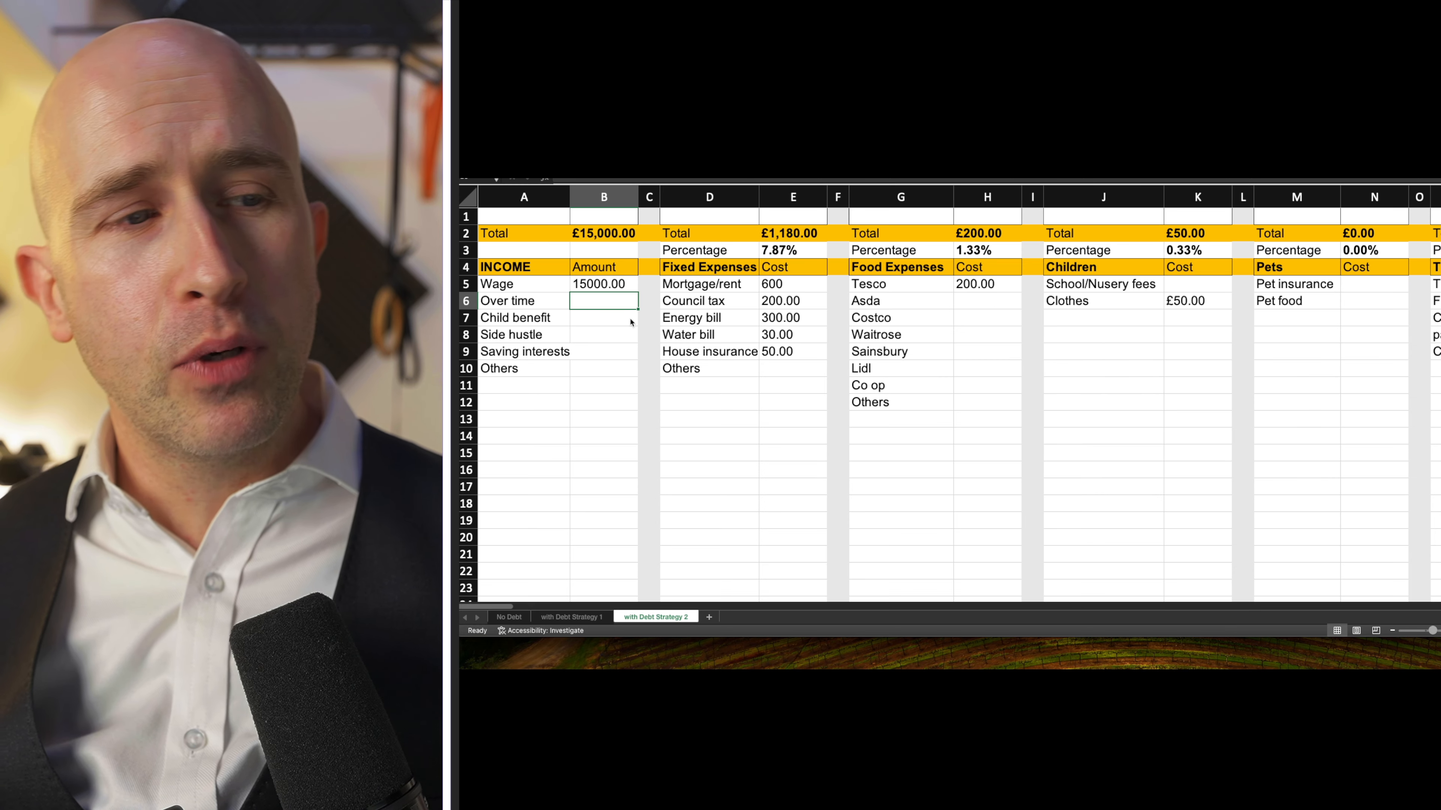
left_click(1032, 301)
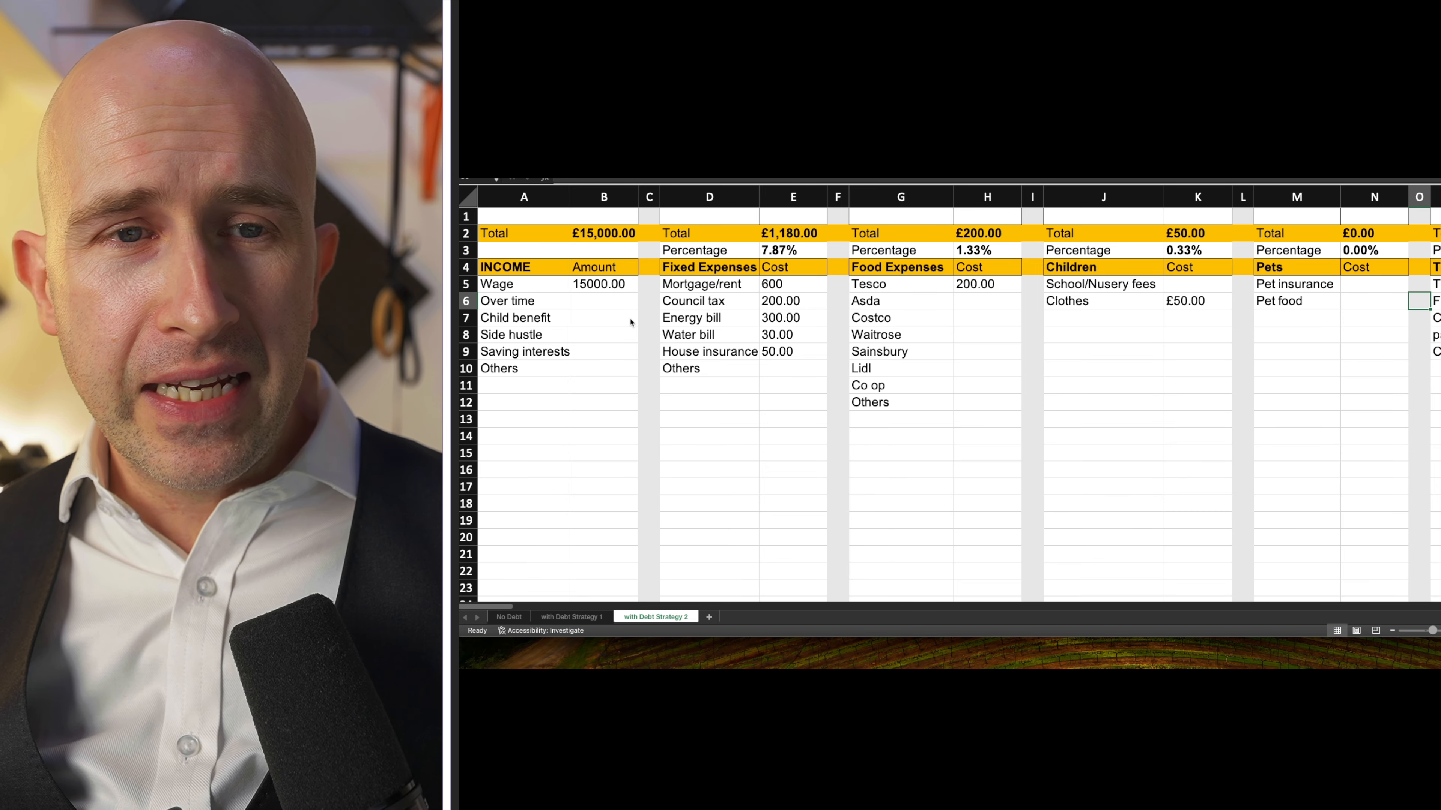
scroll("right", 3)
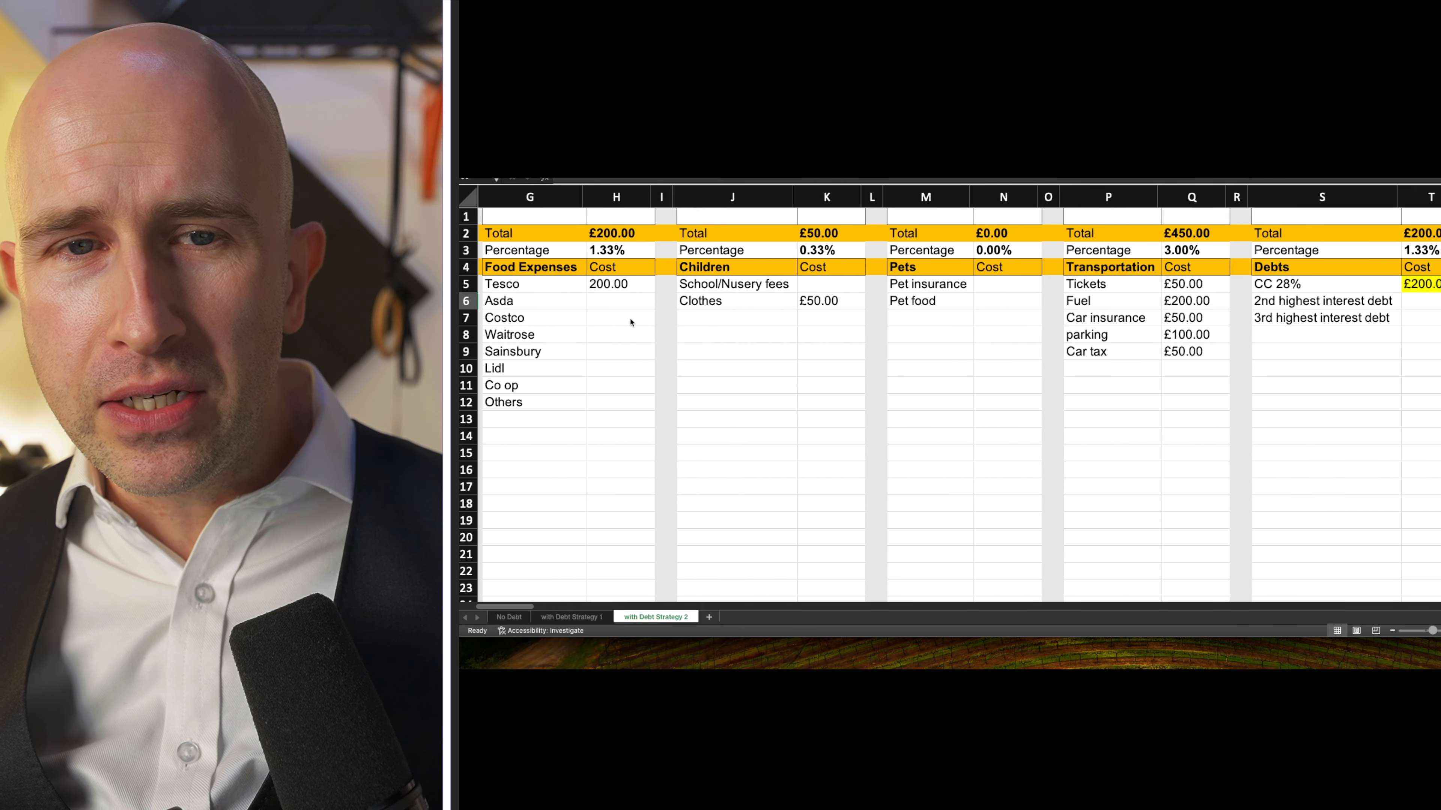